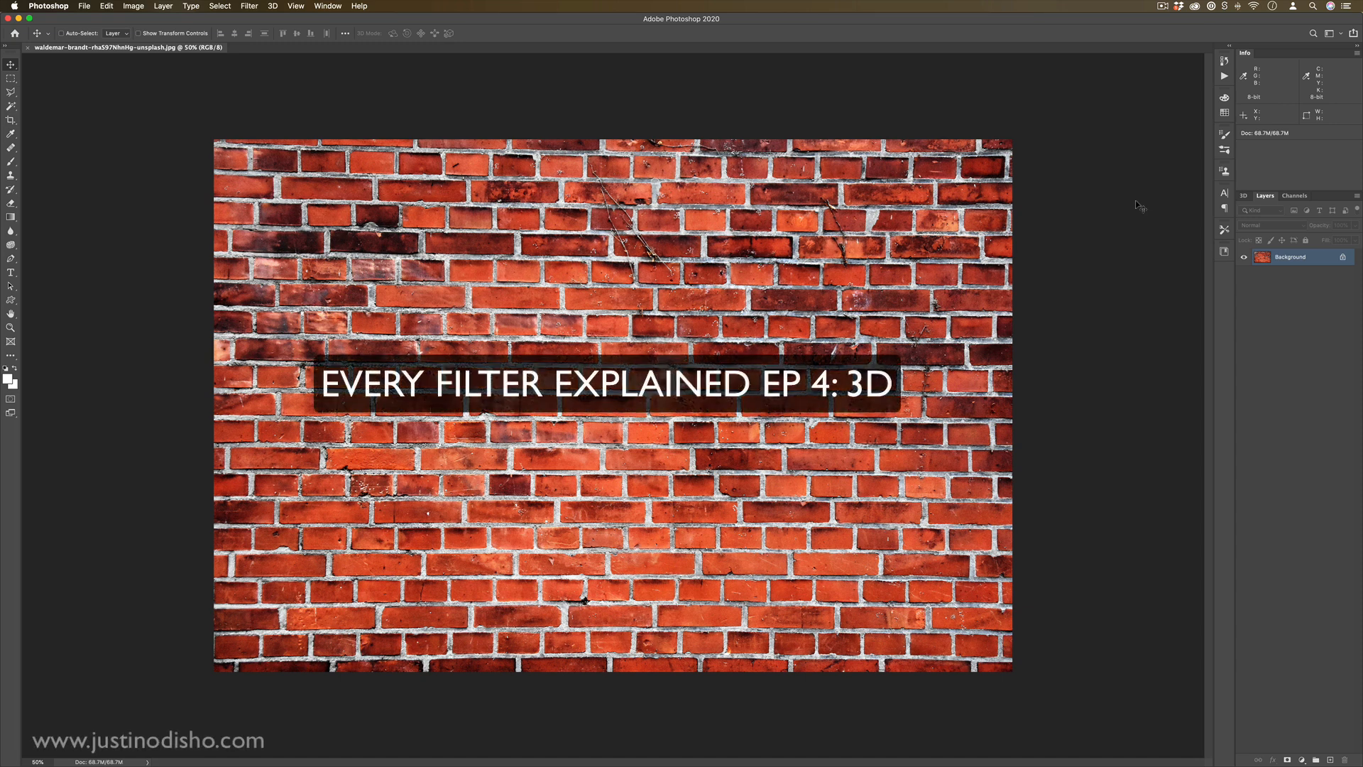
Open the Filter menu to reach the 3D bump and normal map generators
{"action": "left_click", "coordinate": [249, 7]}
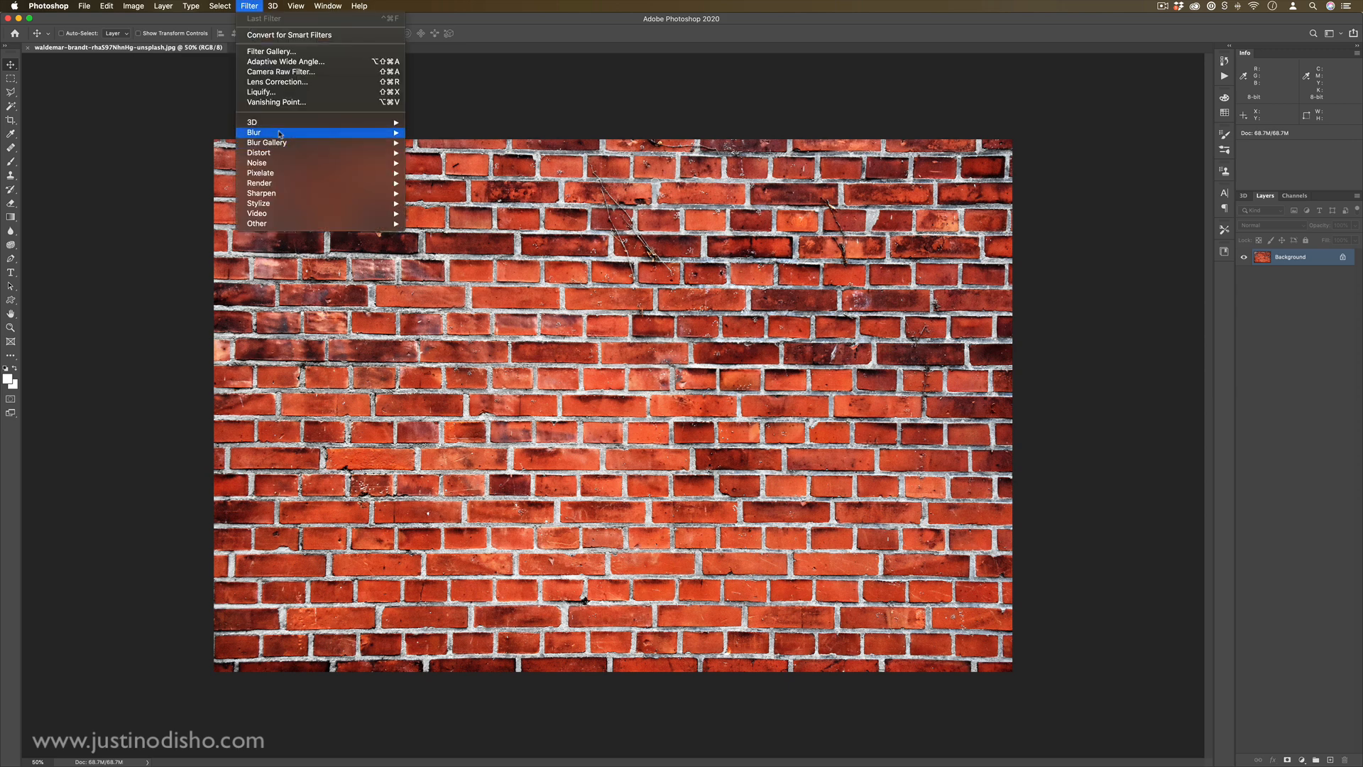
{"action": "mouse_move", "coordinate": [252, 121]}
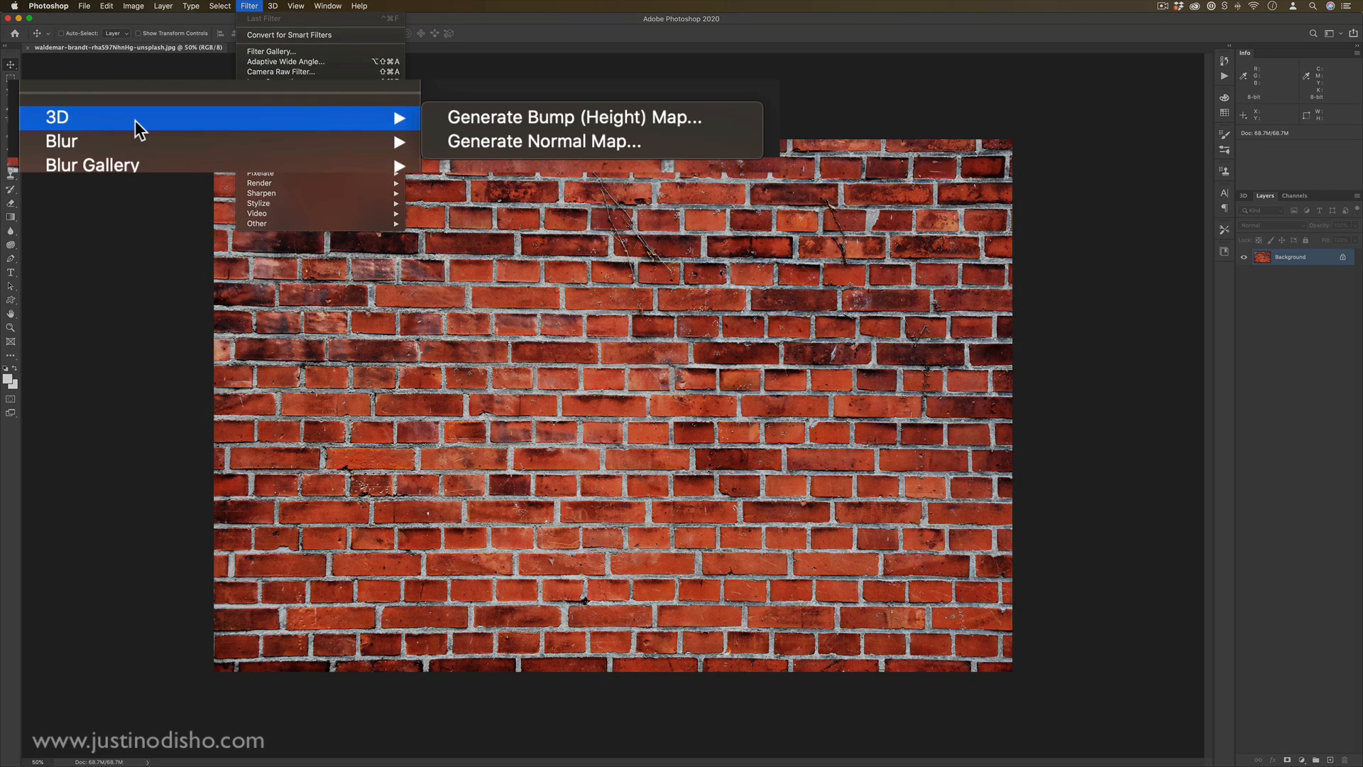
{"action": "mouse_move", "coordinate": [573, 118]}
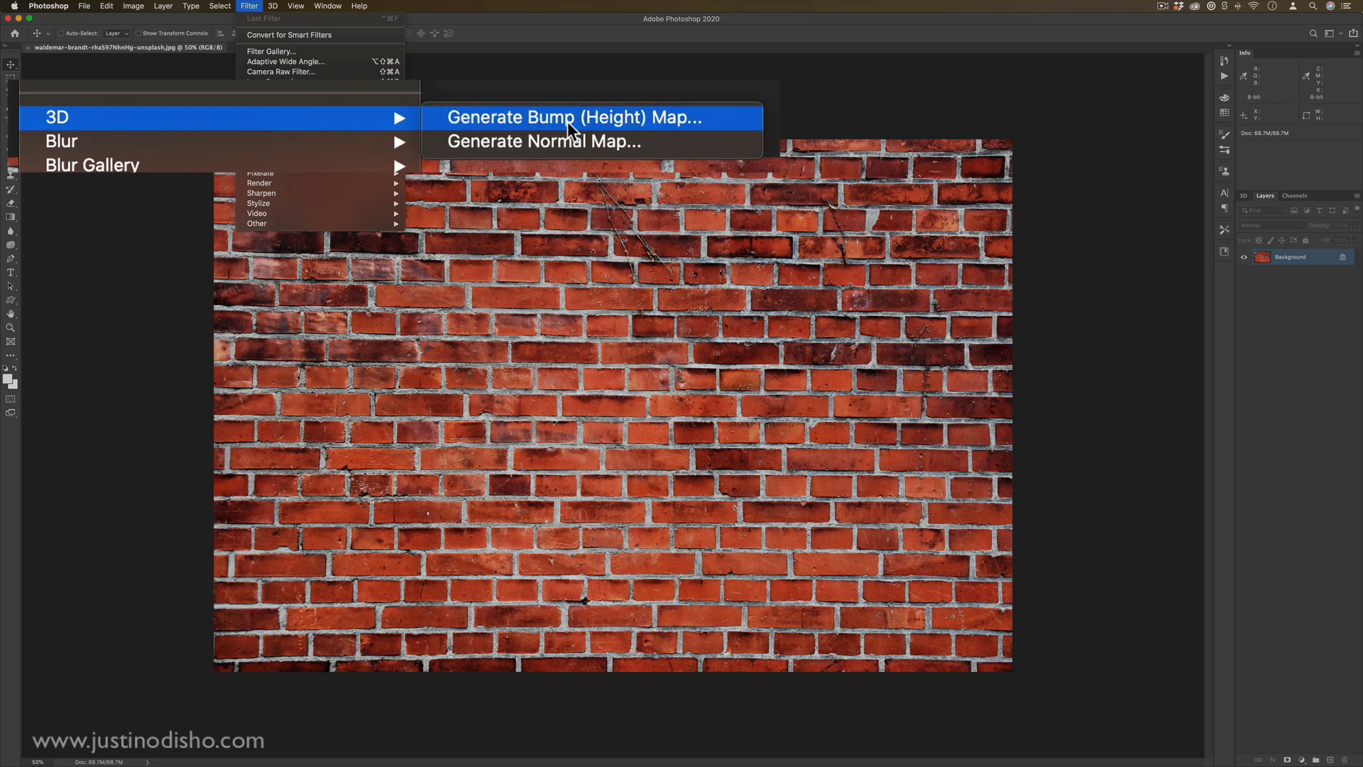
{"action": "mouse_move", "coordinate": [557, 131]}
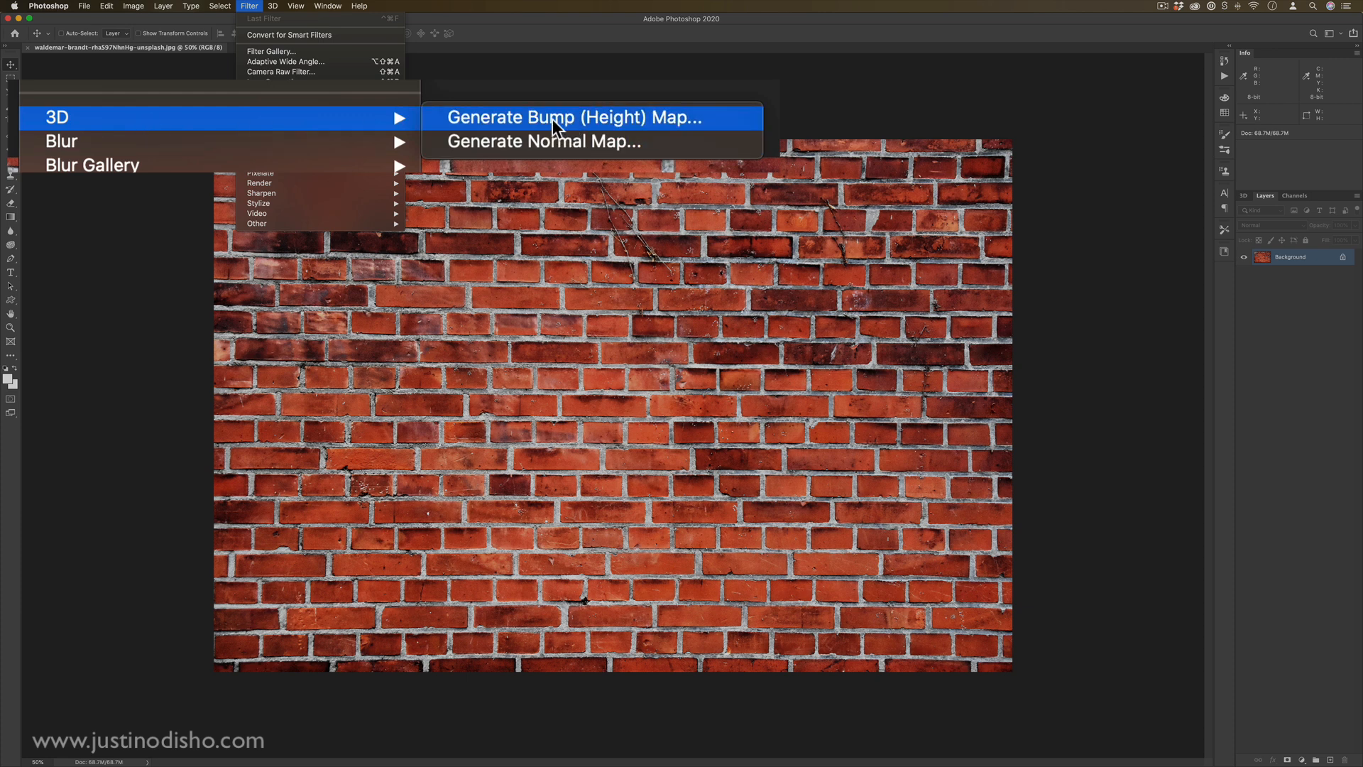
{"action": "mouse_move", "coordinate": [634, 141]}
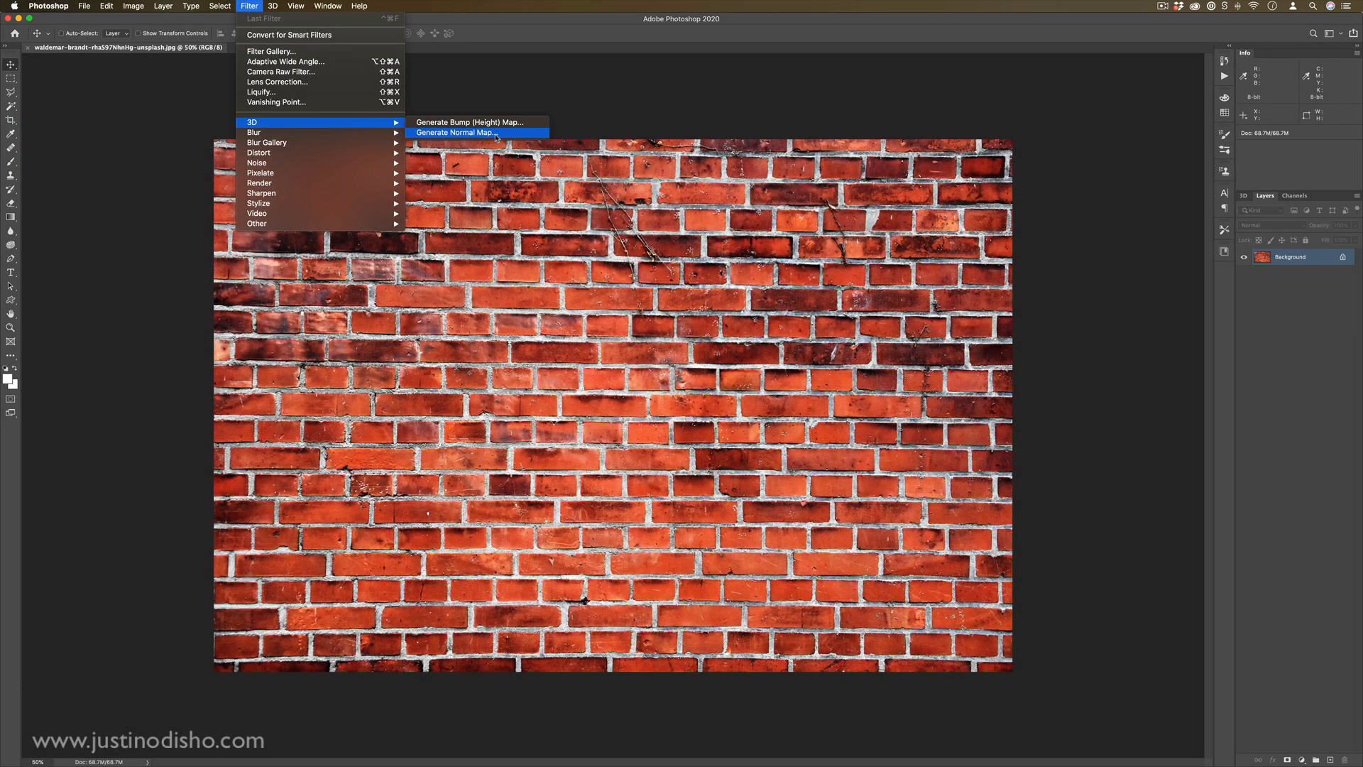
{"action": "mouse_move", "coordinate": [467, 122]}
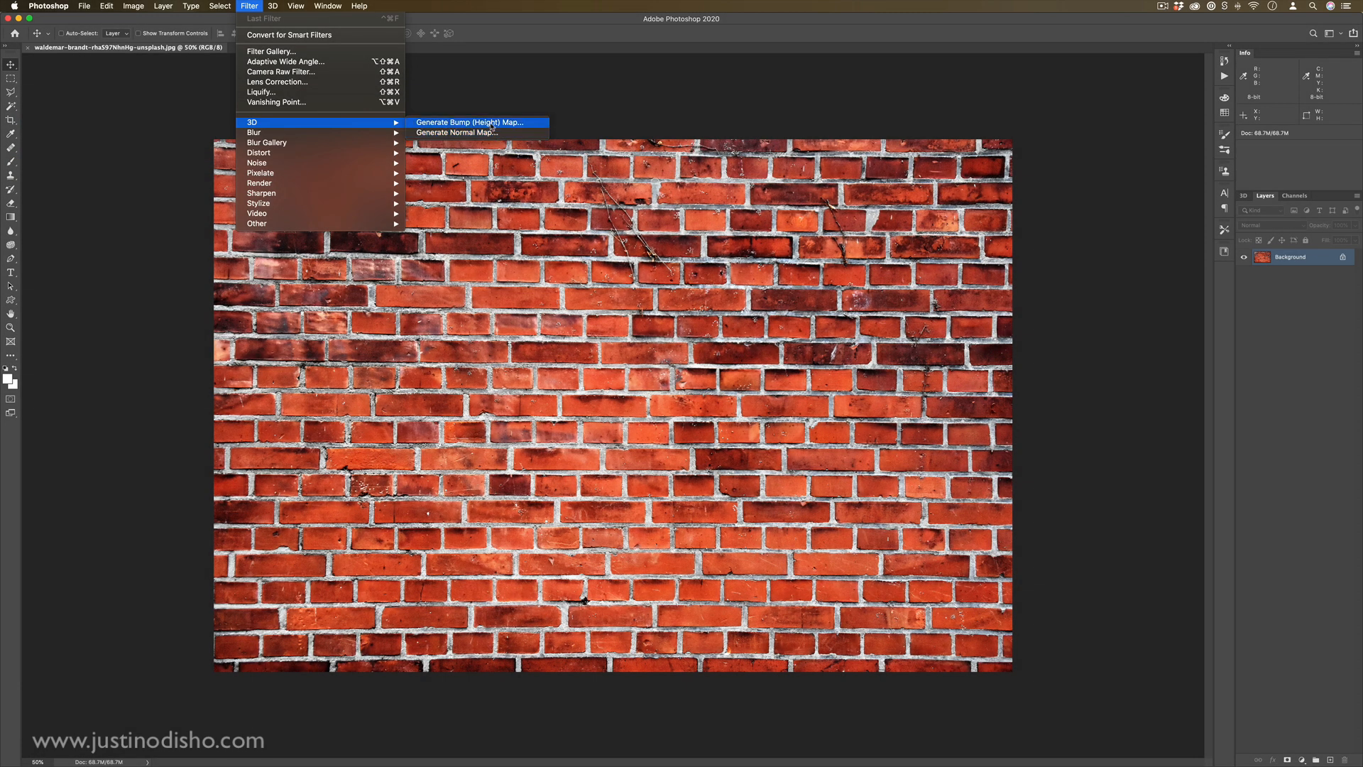
Launch Generate Bump (Height) Map on the brick photo, previewing it on a sphere
{"action": "left_click", "coordinate": [474, 121]}
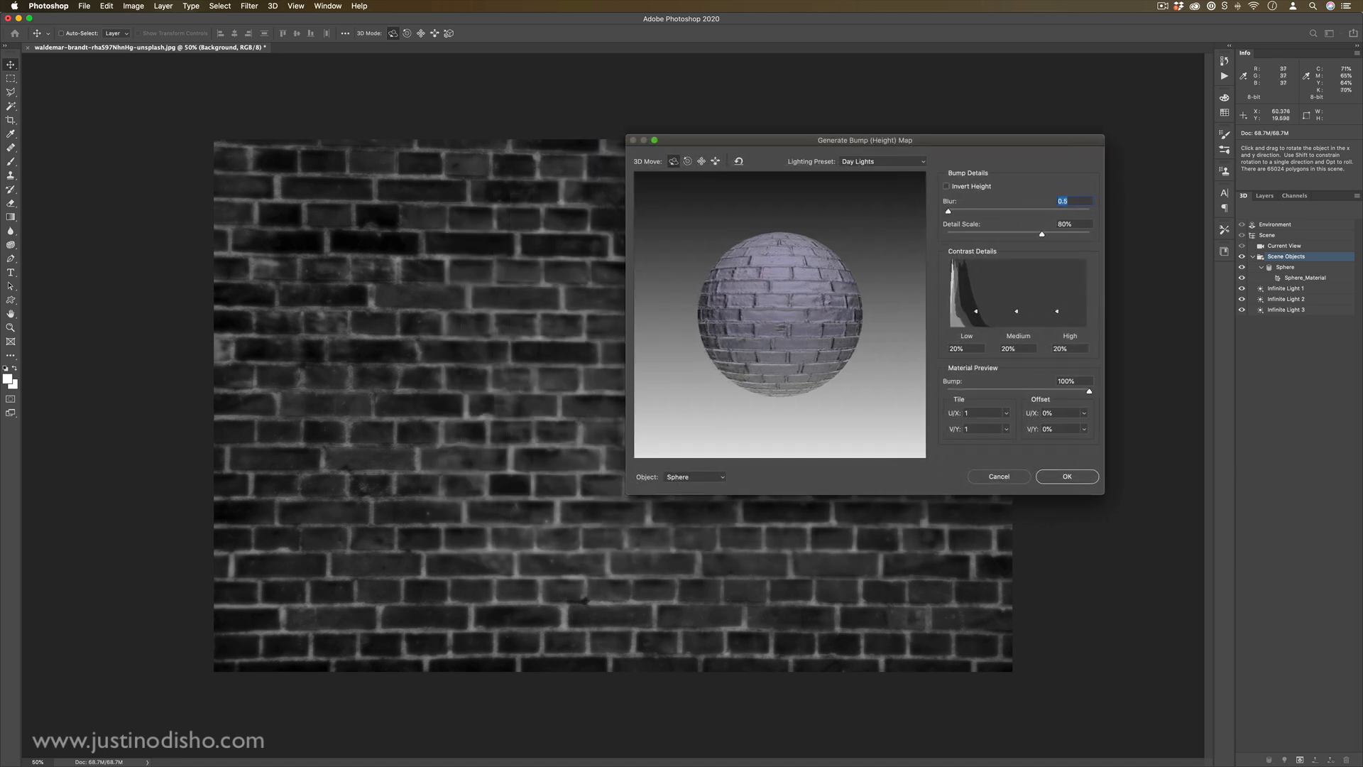
{"action": "mouse_move", "coordinate": [791, 311]}
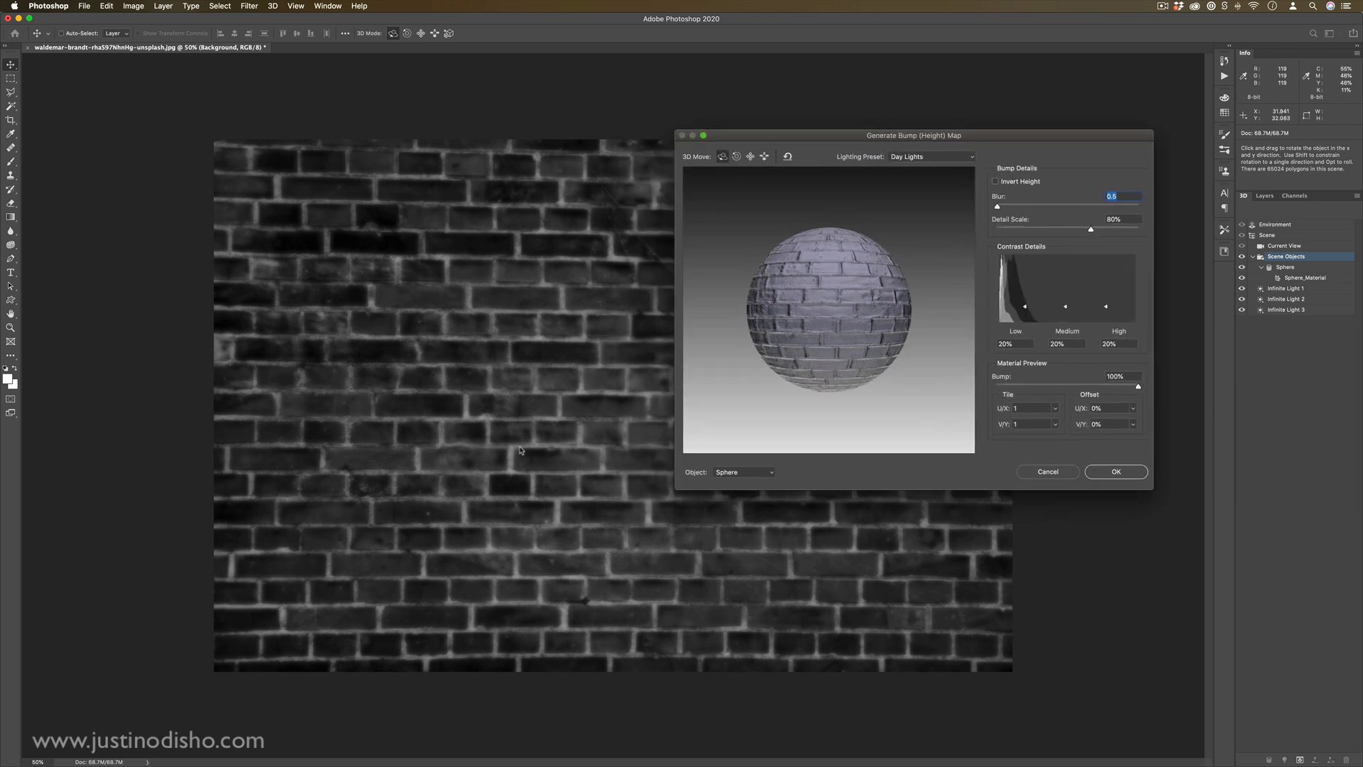
{"action": "mouse_move", "coordinate": [515, 448]}
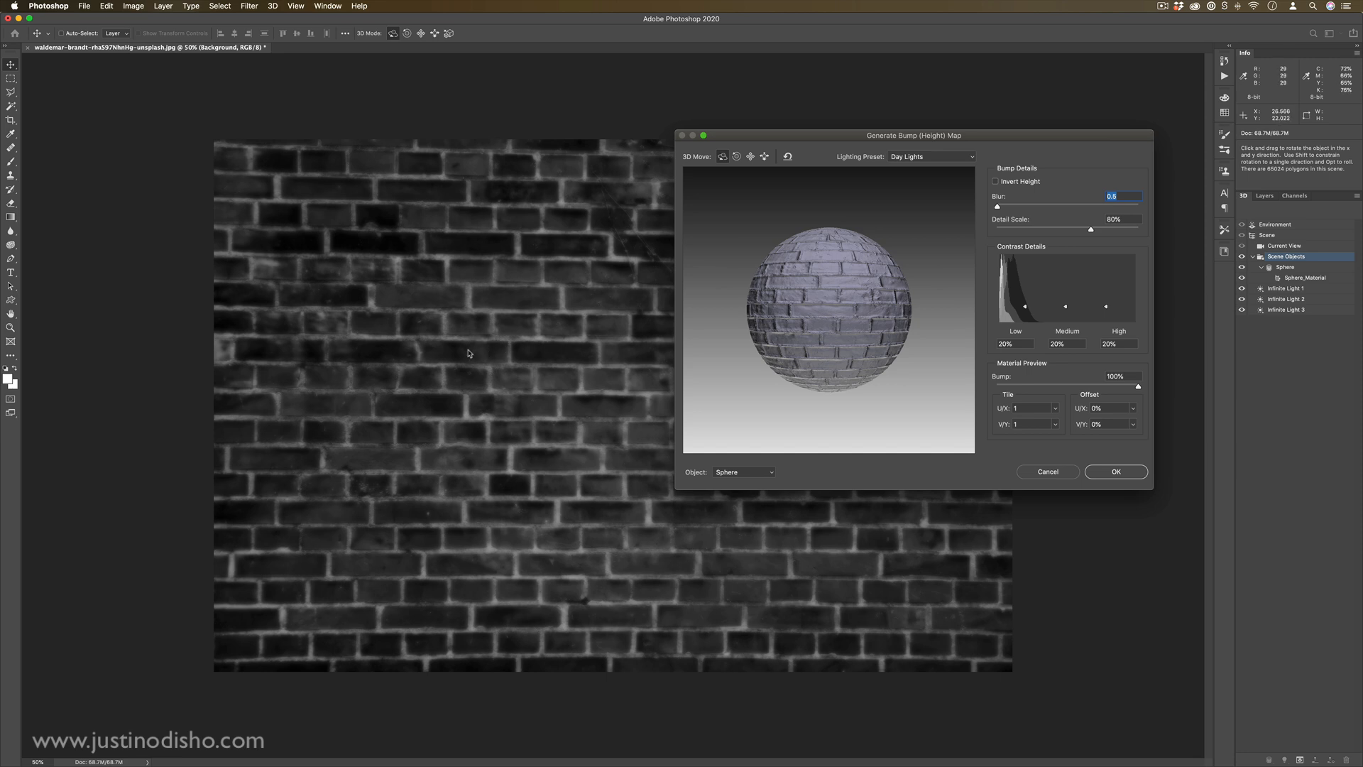
{"action": "mouse_move", "coordinate": [512, 477]}
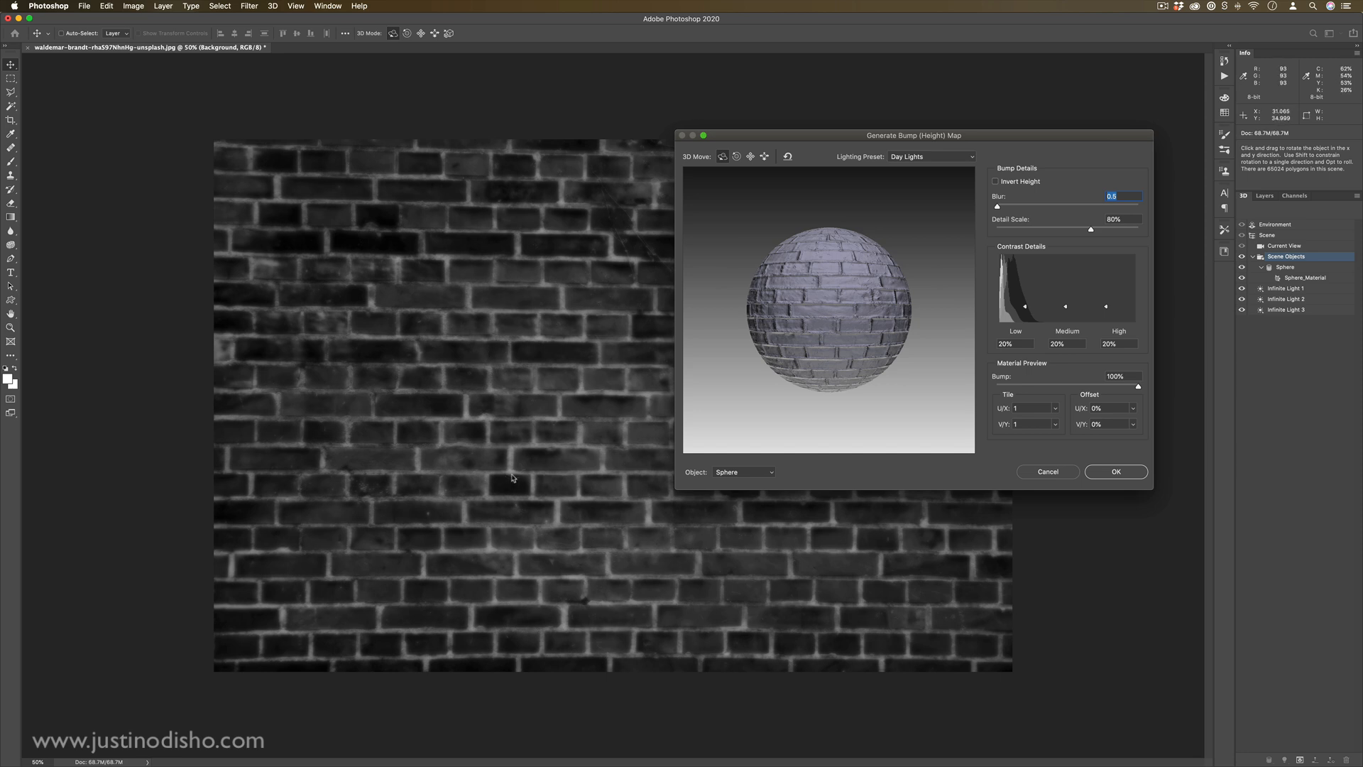
{"action": "mouse_move", "coordinate": [531, 481]}
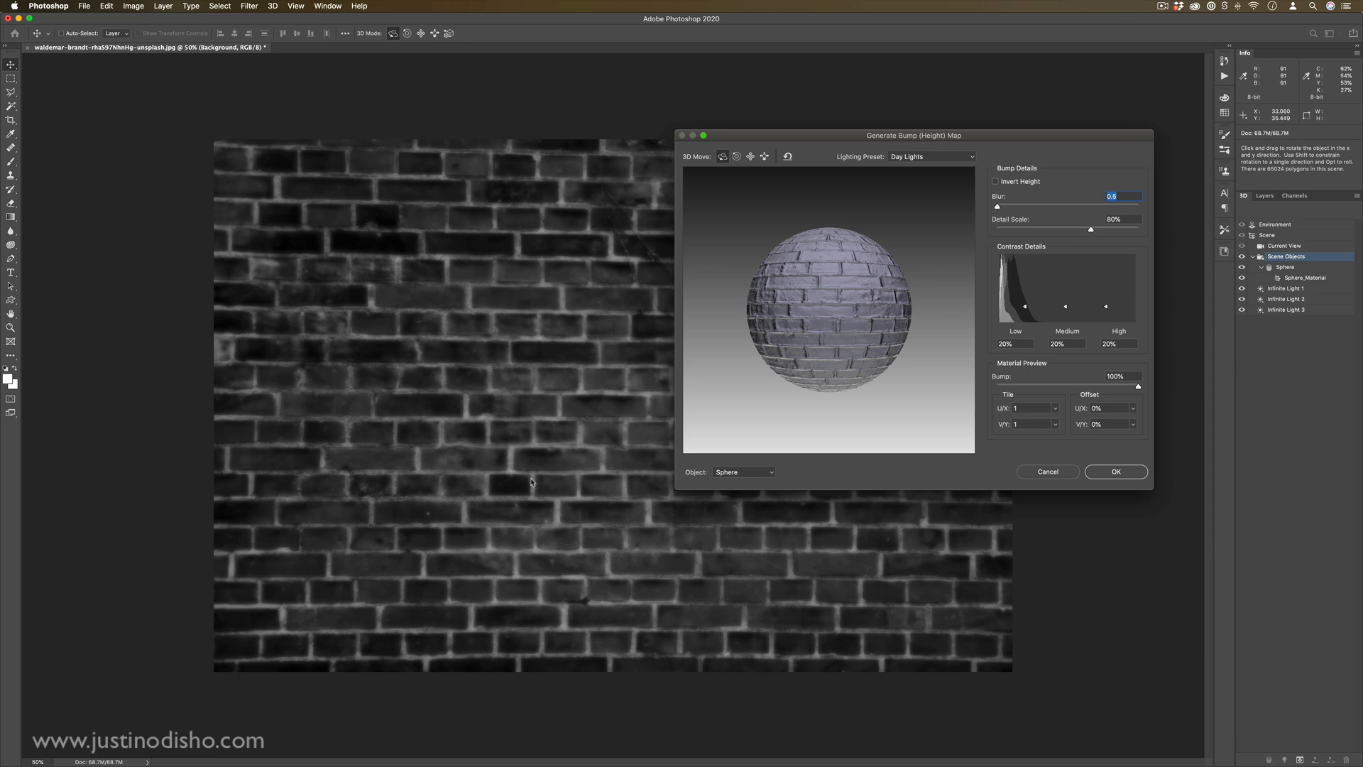
{"action": "mouse_move", "coordinate": [532, 483]}
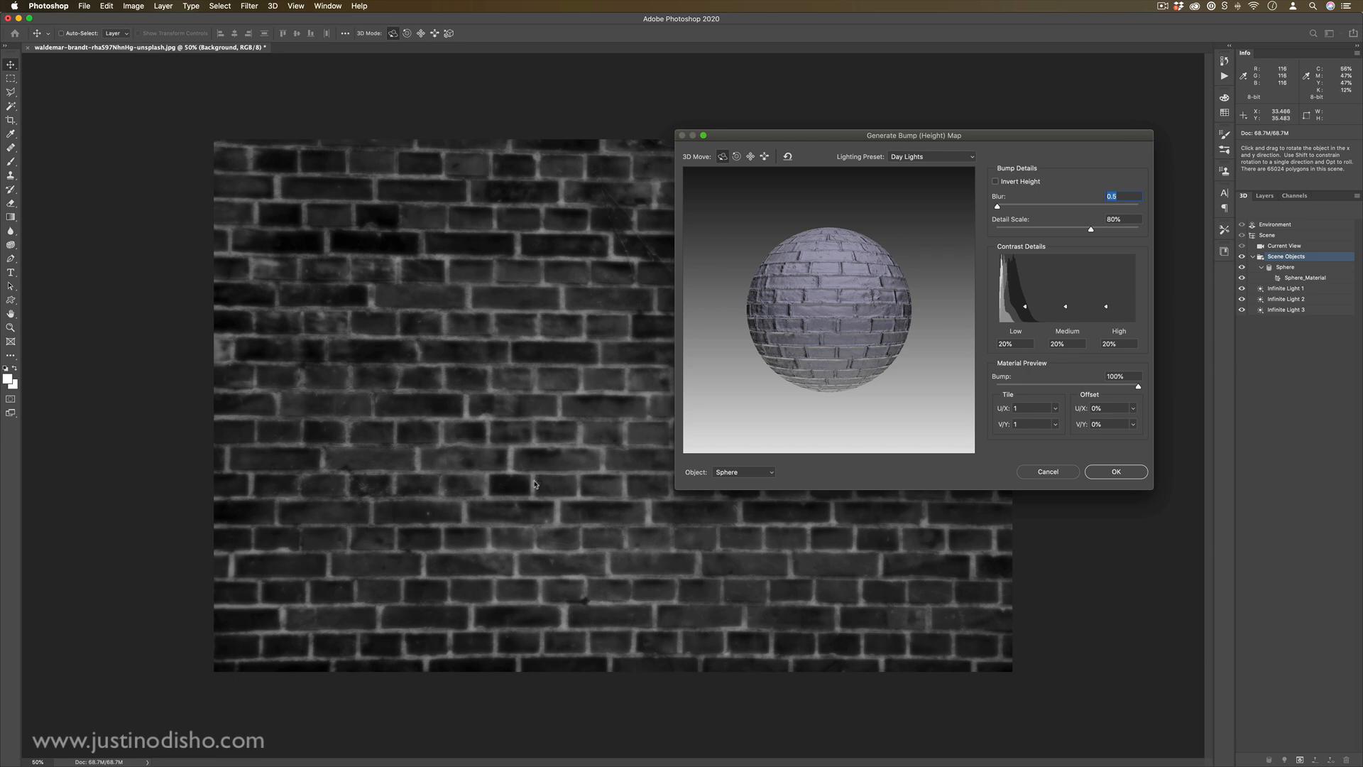
{"action": "mouse_move", "coordinate": [517, 485]}
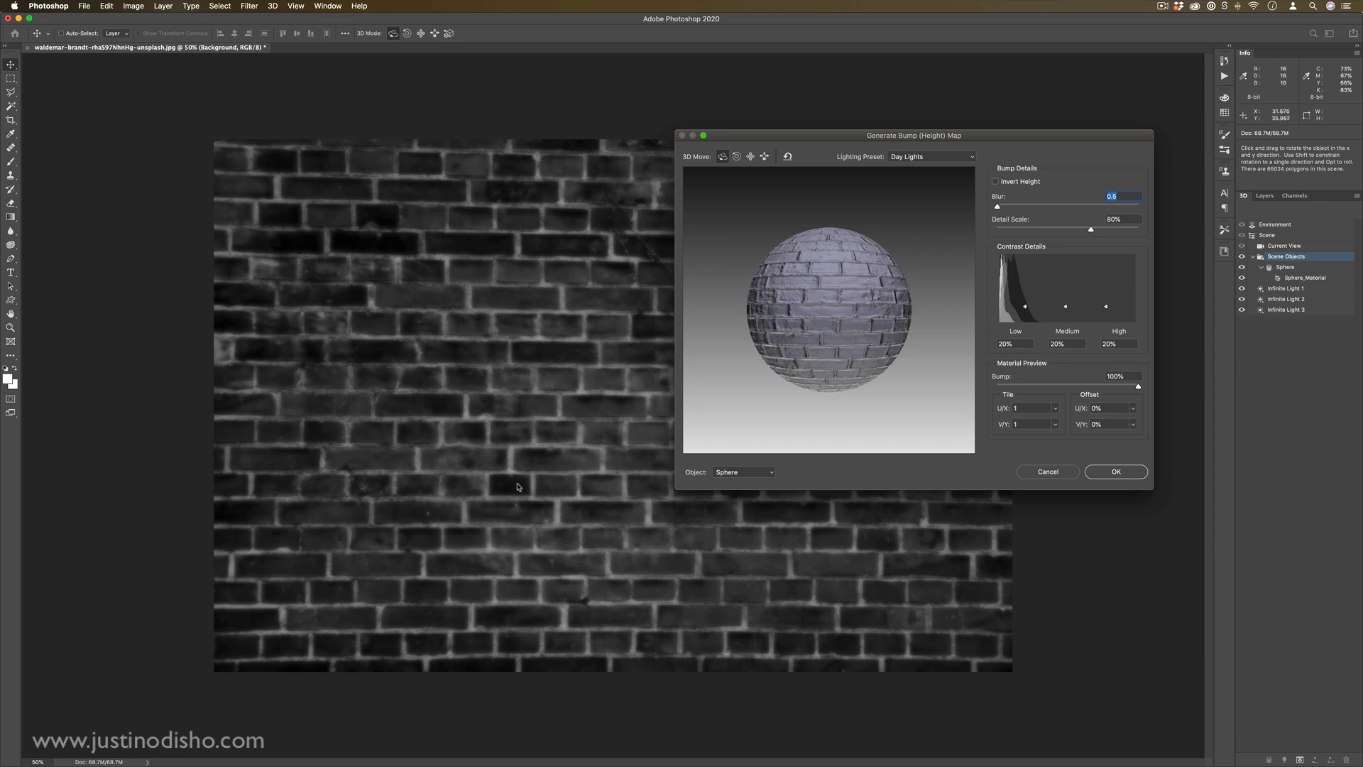
{"action": "mouse_move", "coordinate": [828, 271]}
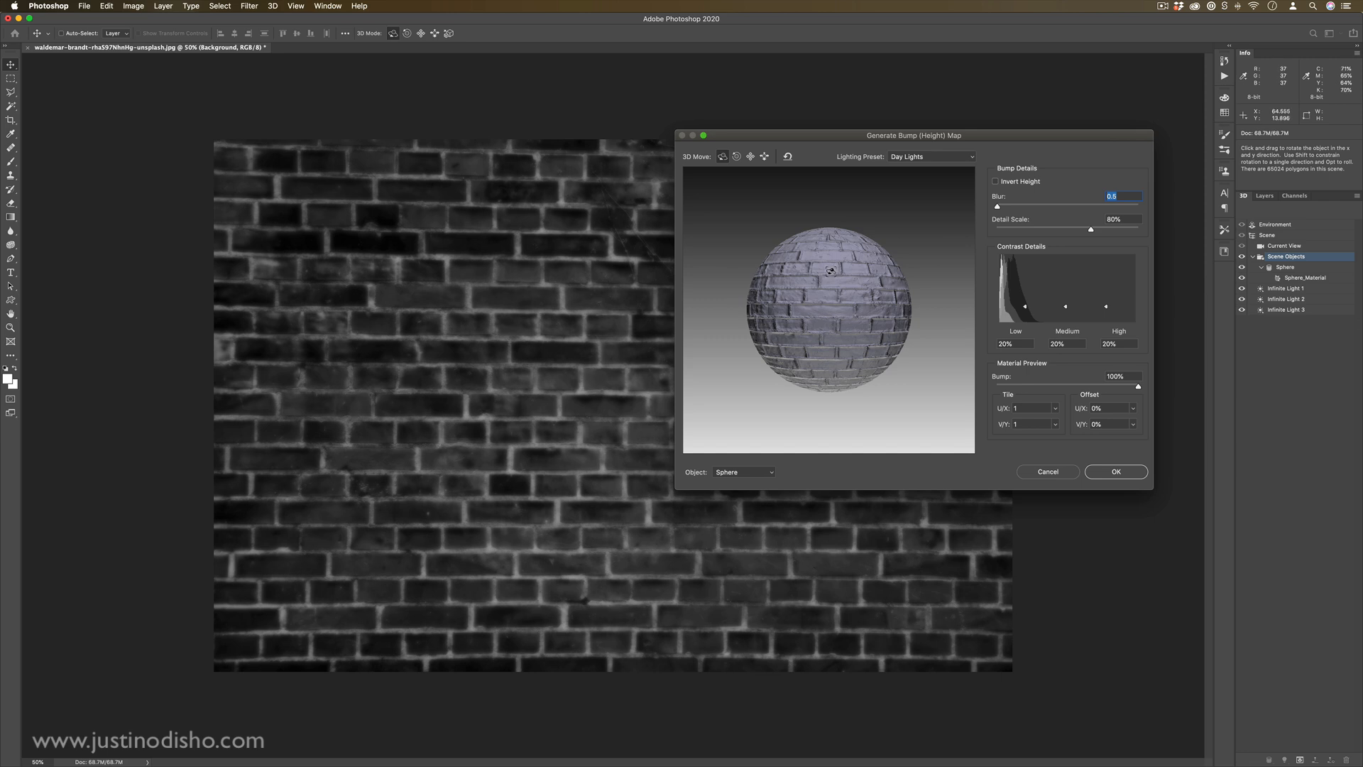
{"action": "mouse_move", "coordinate": [889, 270]}
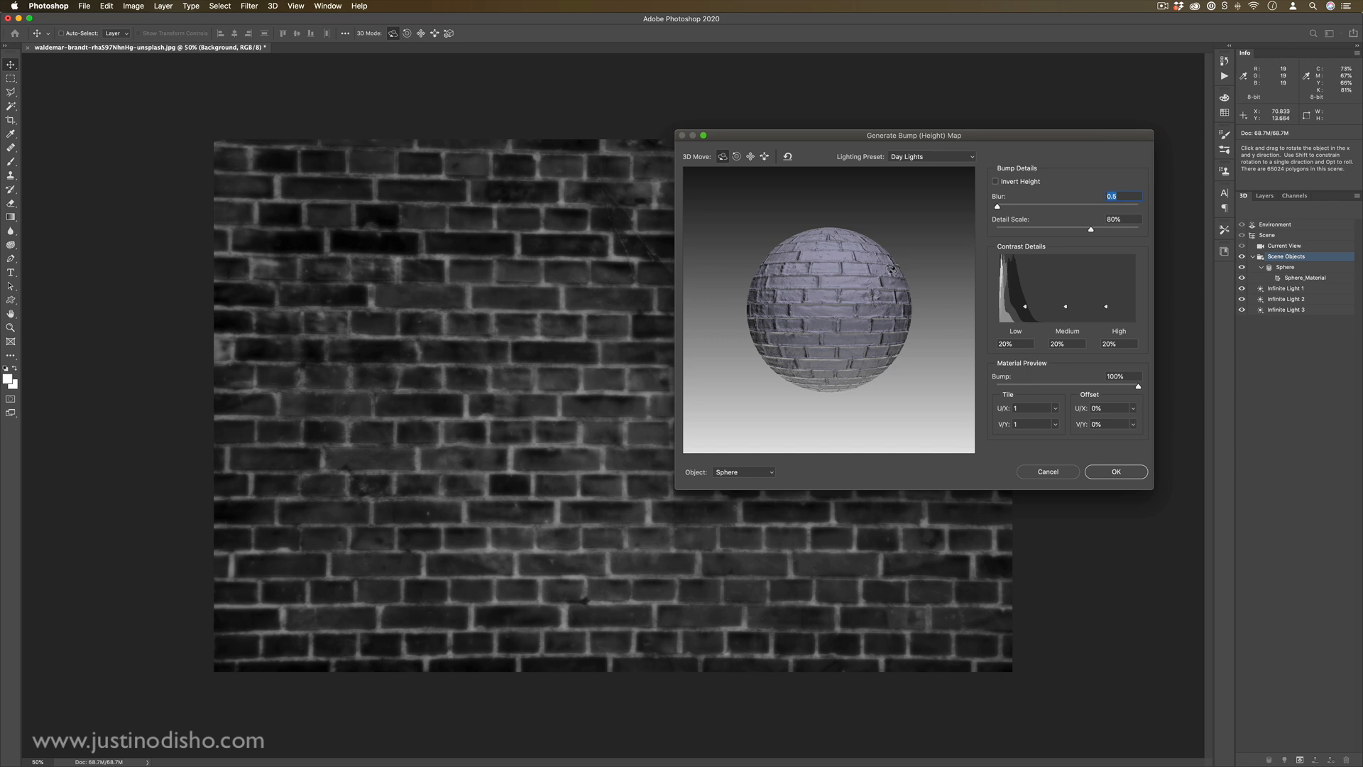
Try the Cone and Cube Wrap preview shapes for the bump map
{"action": "left_click", "coordinate": [742, 472]}
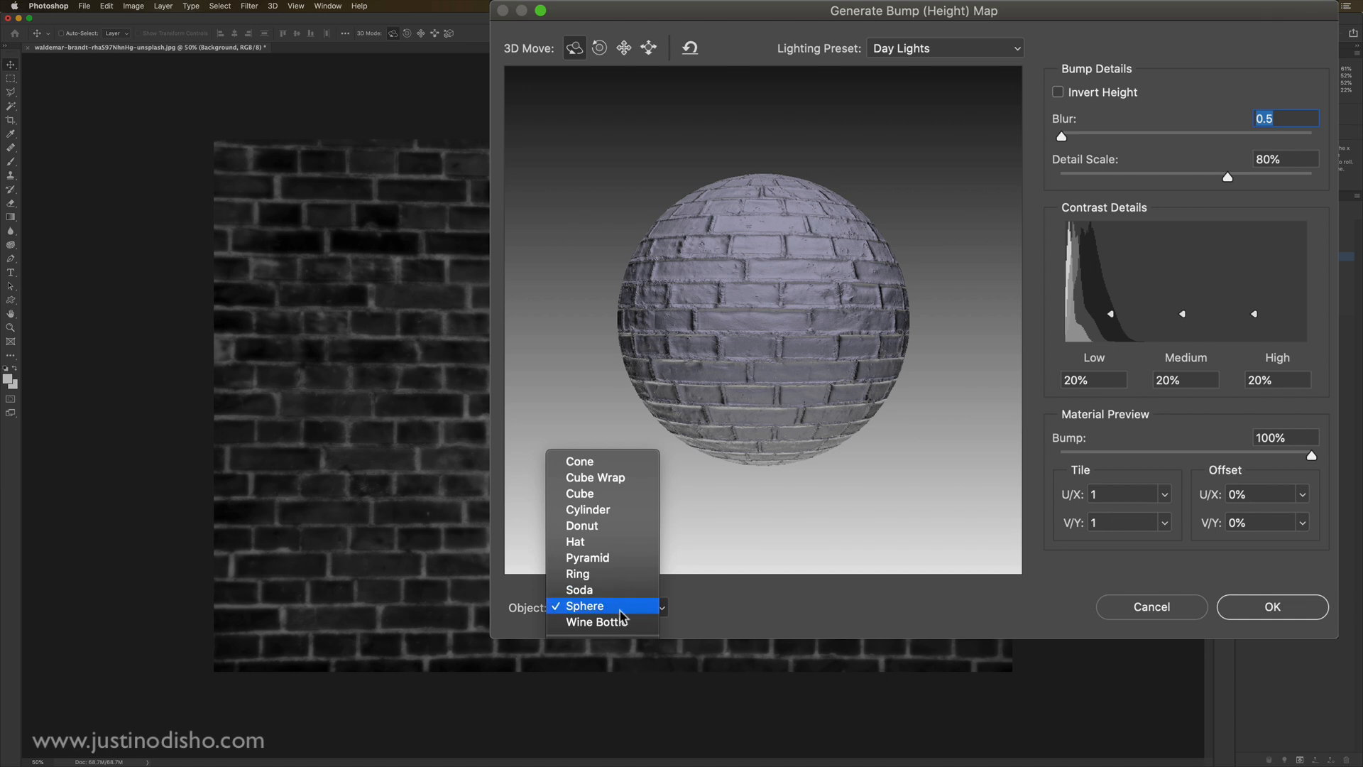
{"action": "mouse_move", "coordinate": [600, 461]}
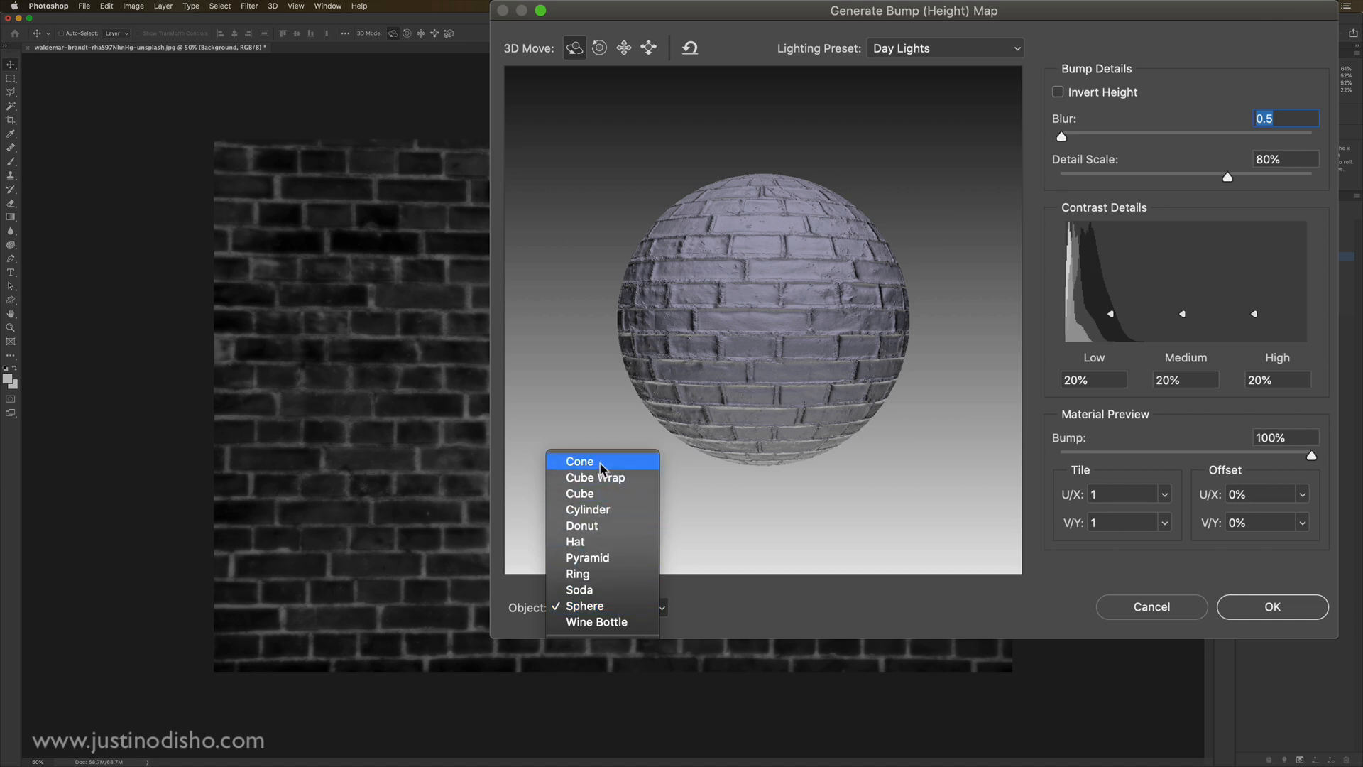
{"action": "left_click", "coordinate": [585, 604]}
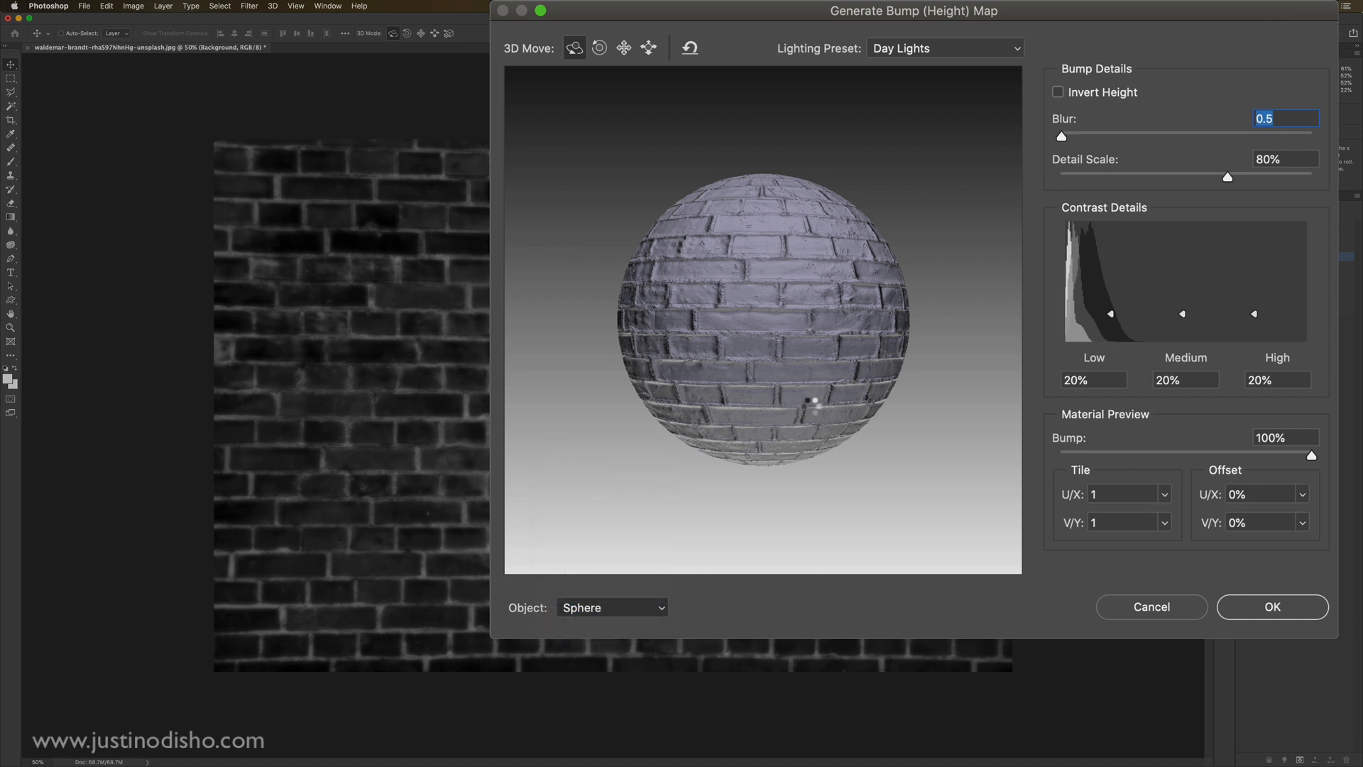
{"action": "mouse_move", "coordinate": [813, 412]}
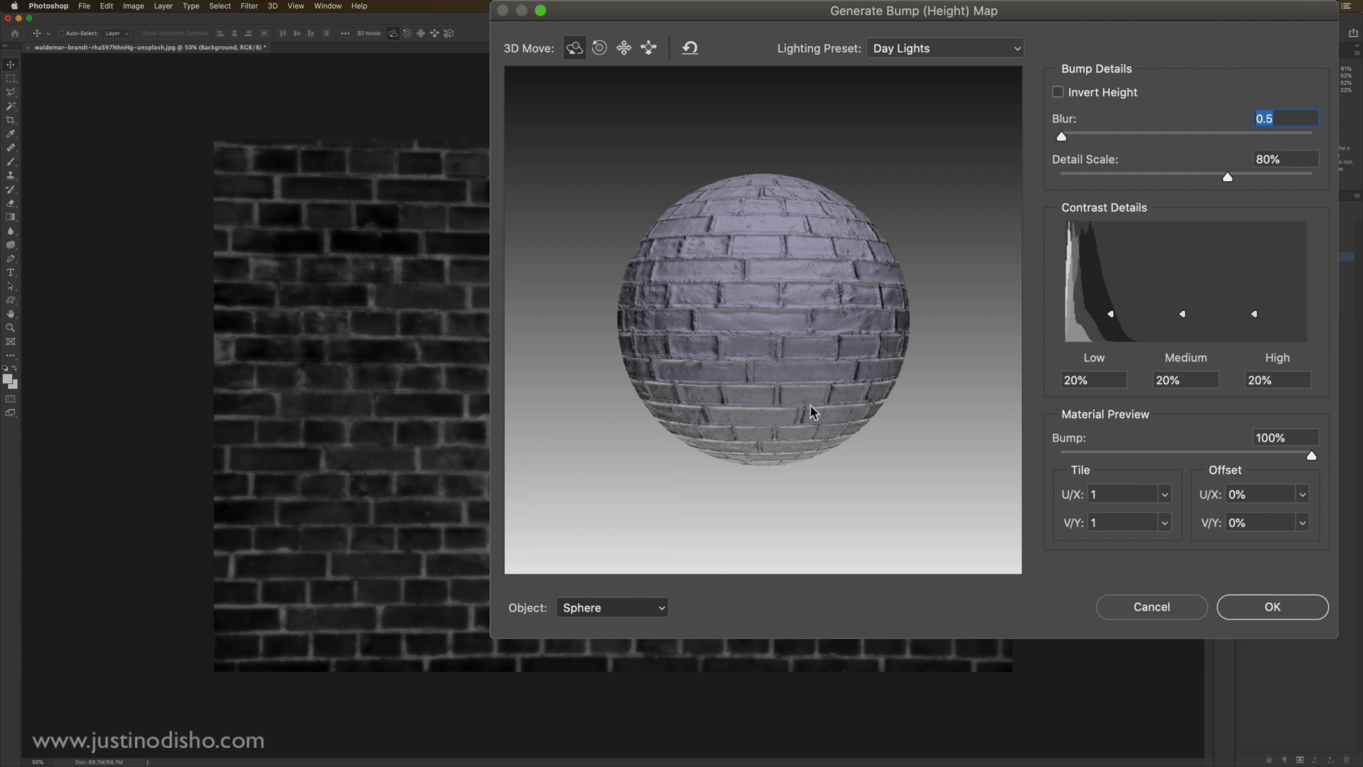
{"action": "left_click", "coordinate": [611, 607]}
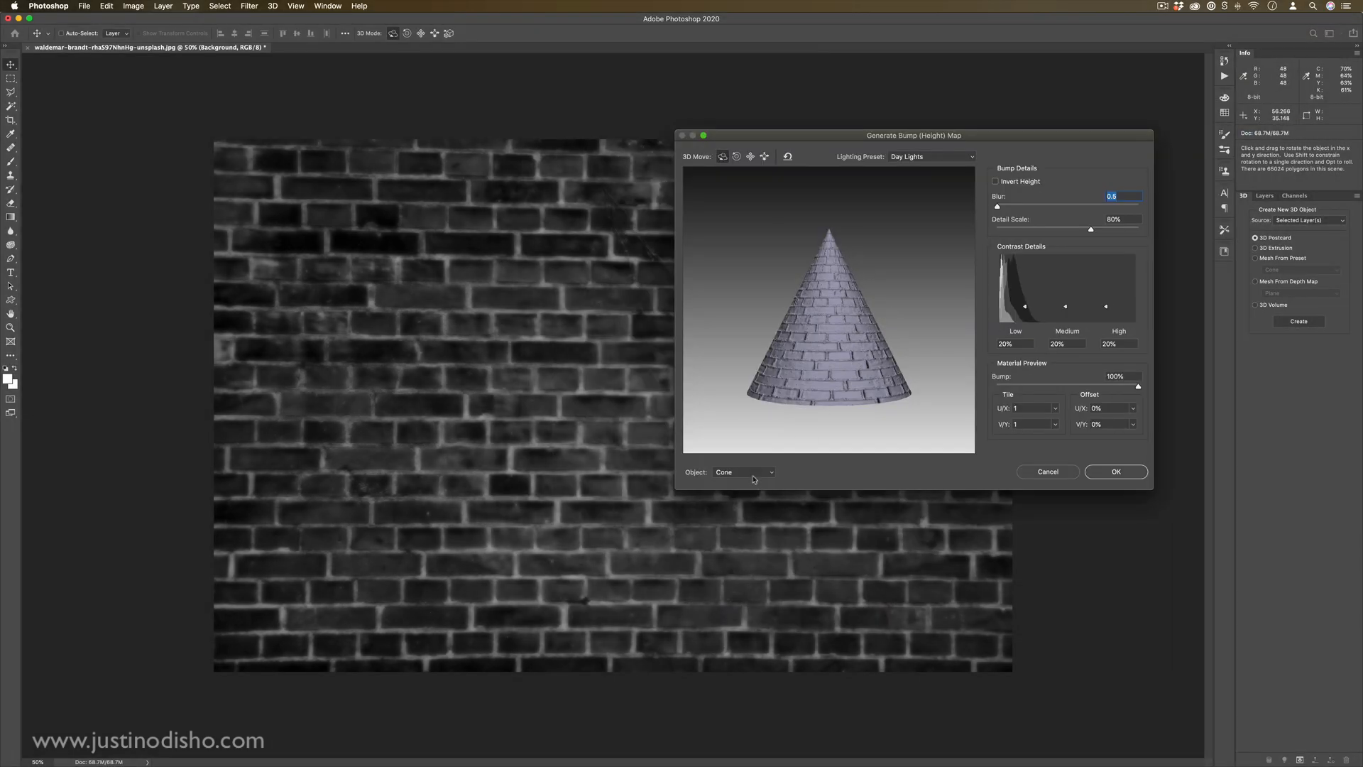
{"action": "left_click", "coordinate": [740, 472]}
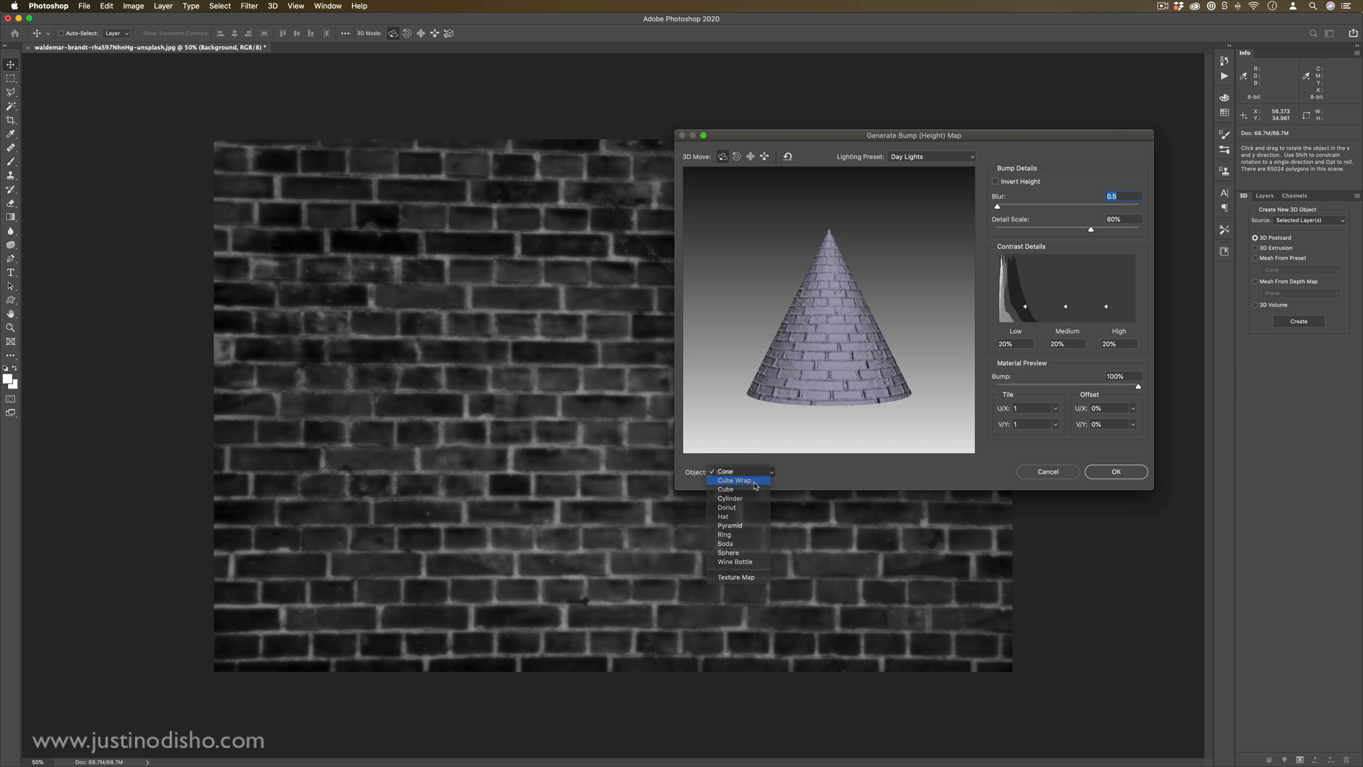
{"action": "left_click", "coordinate": [724, 472]}
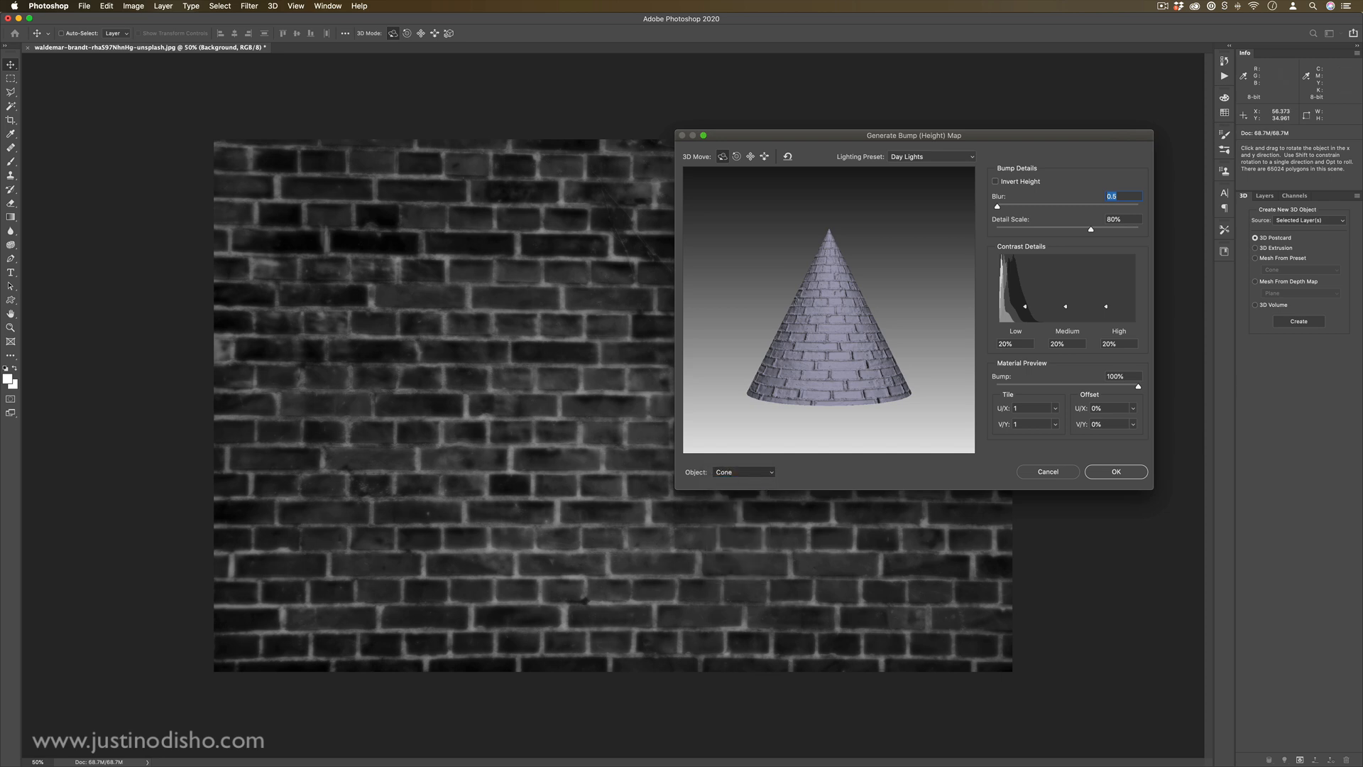
Light the preview with Hard Lights and apply the bump map with Blur 0.5
{"action": "left_click", "coordinate": [743, 471]}
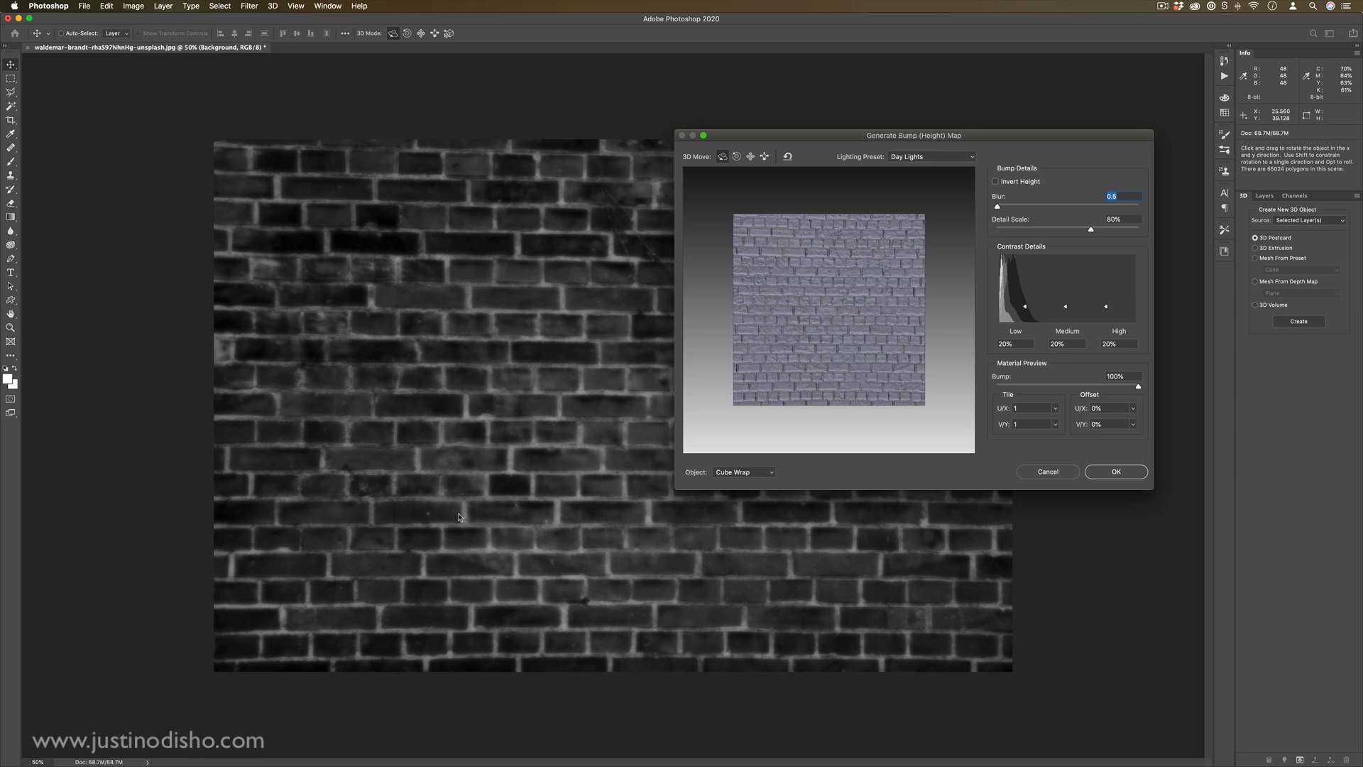
{"action": "left_click", "coordinate": [929, 156]}
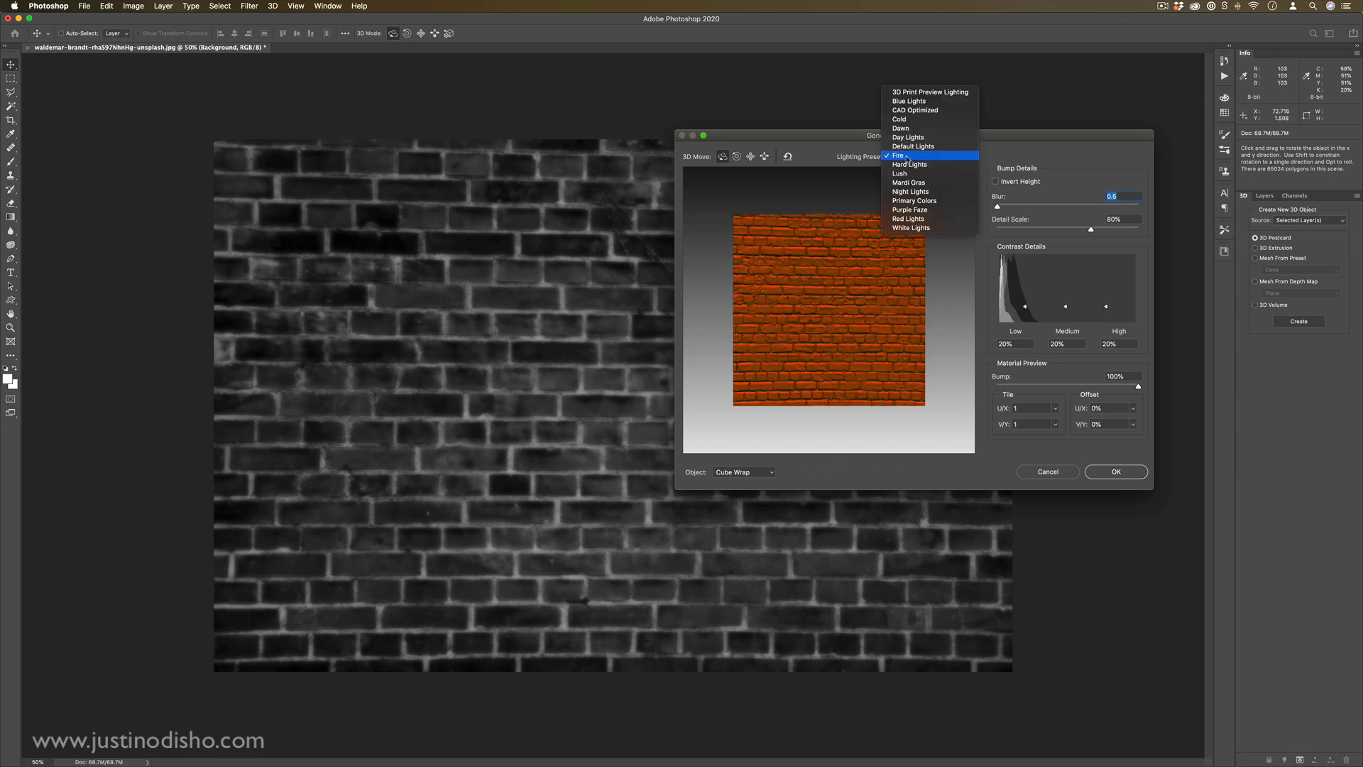
{"action": "left_click", "coordinate": [909, 164]}
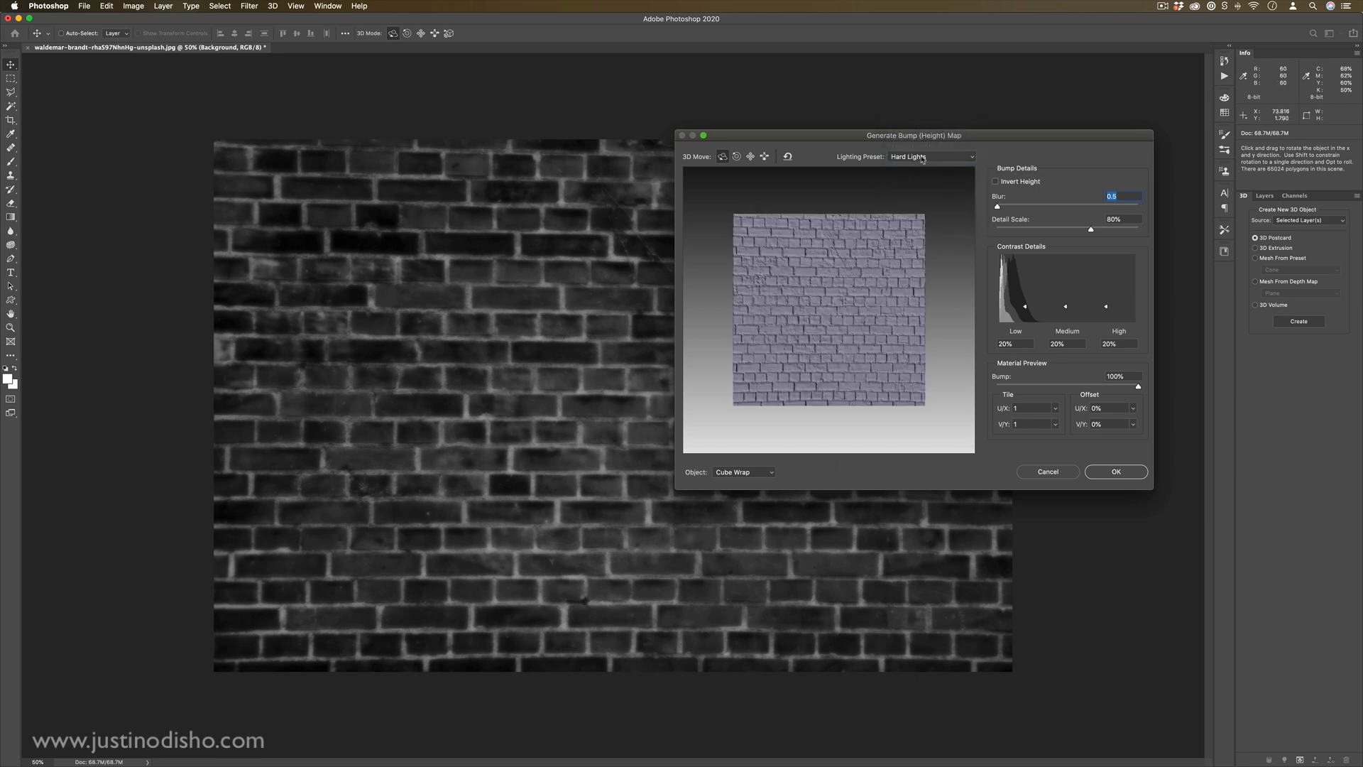
{"action": "left_click", "coordinate": [929, 156]}
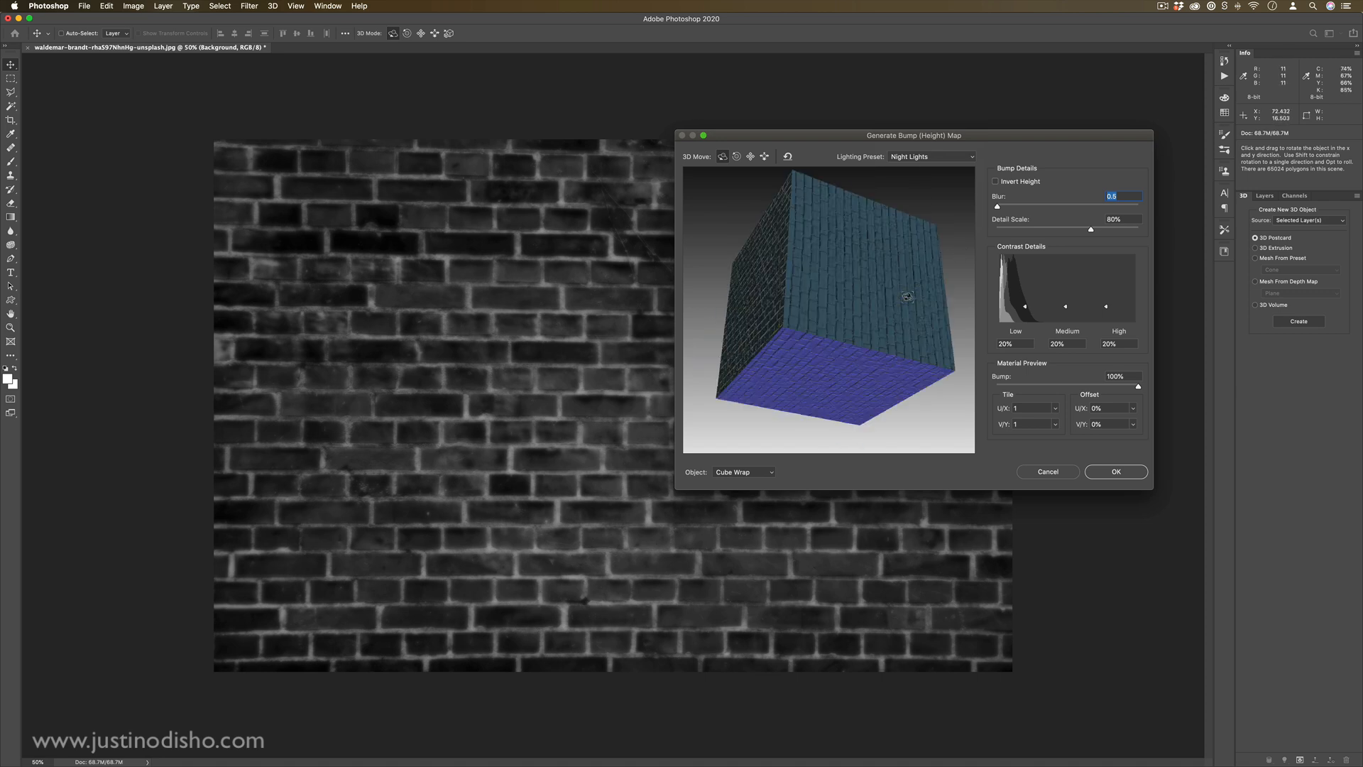
{"action": "mouse_move", "coordinate": [748, 475]}
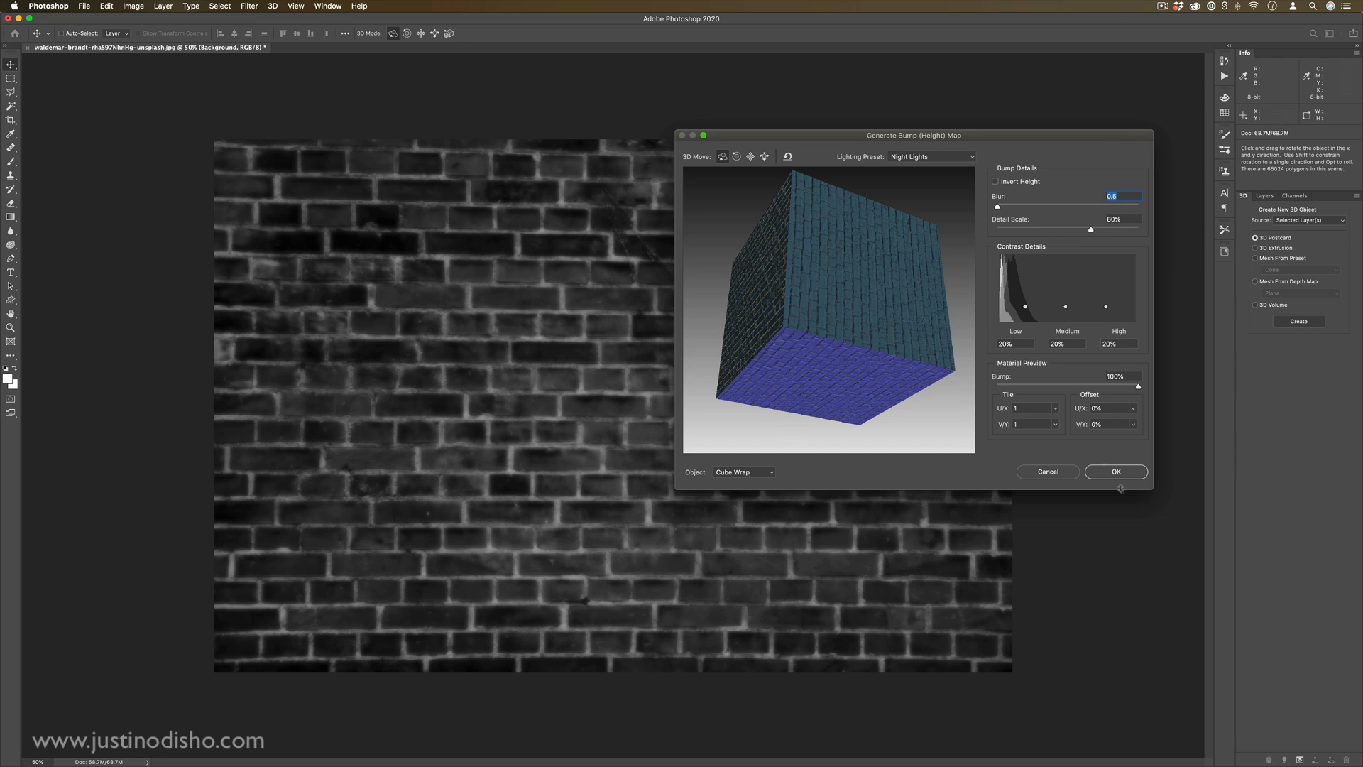
{"action": "left_click", "coordinate": [1047, 471]}
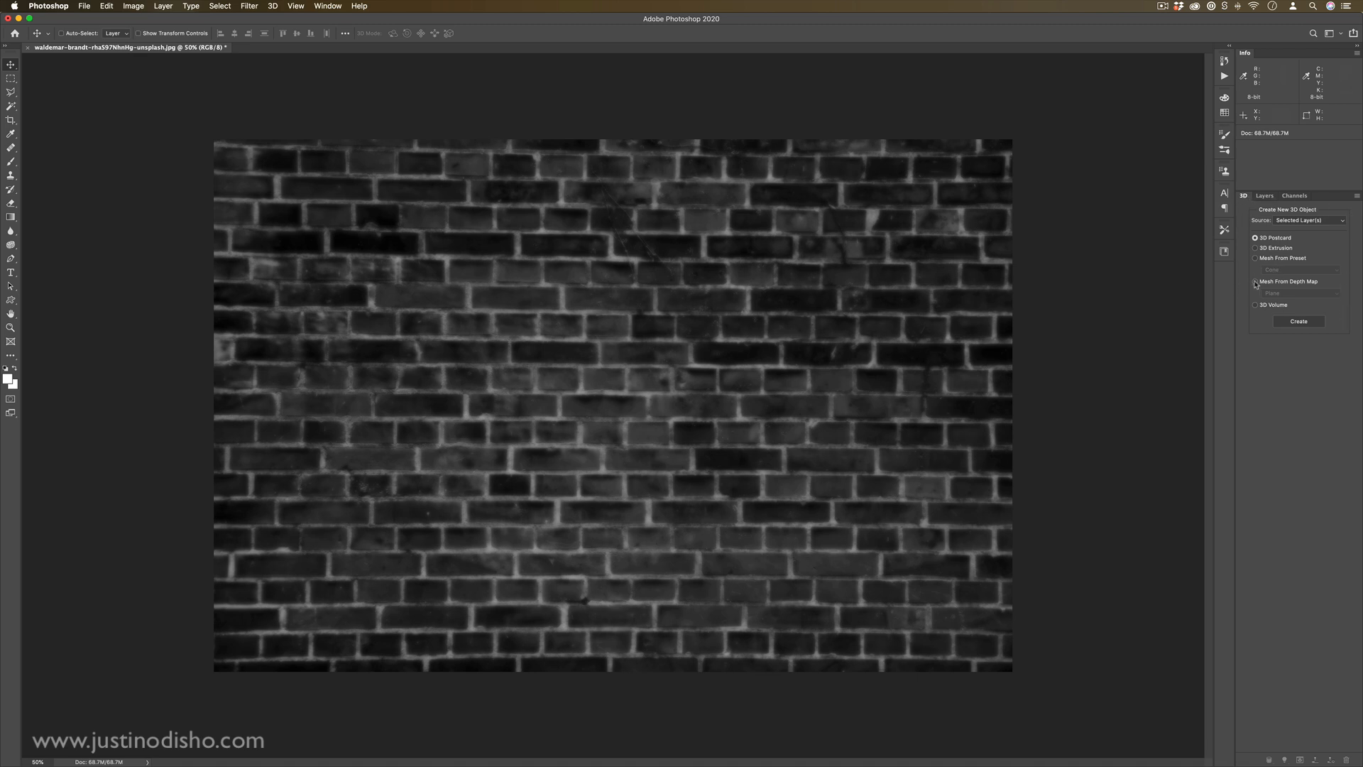
Build a Mesh From Depth Map plane from the bump map
{"action": "left_click", "coordinate": [1254, 281]}
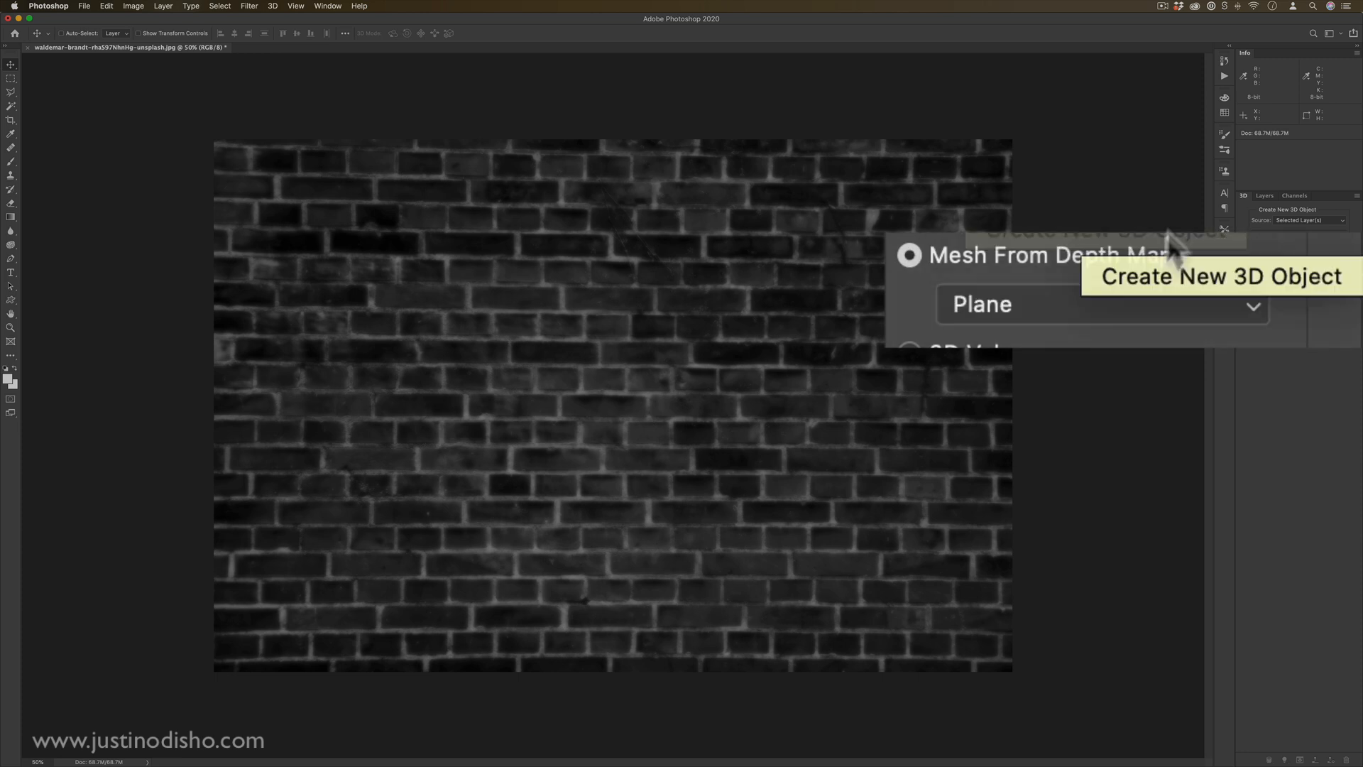
{"action": "mouse_move", "coordinate": [1317, 334]}
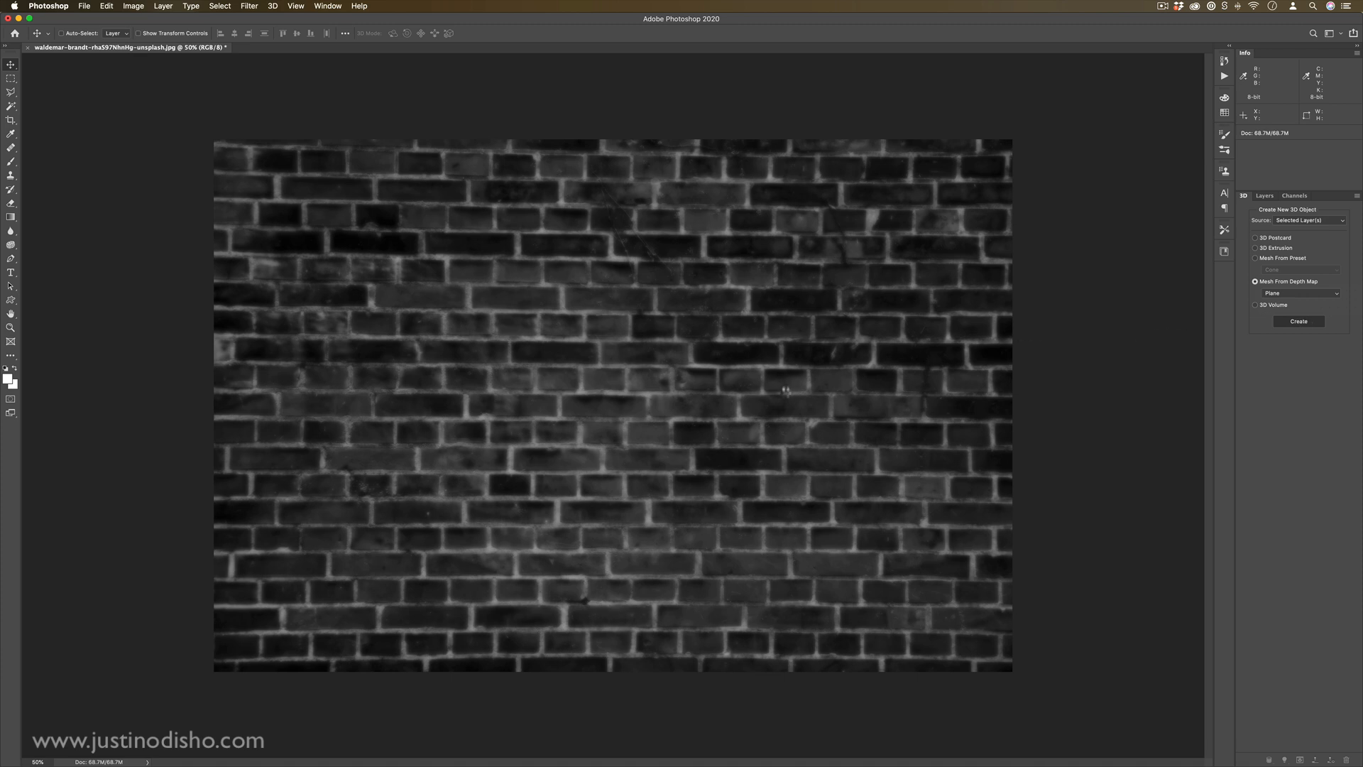
{"action": "left_click", "coordinate": [1298, 320]}
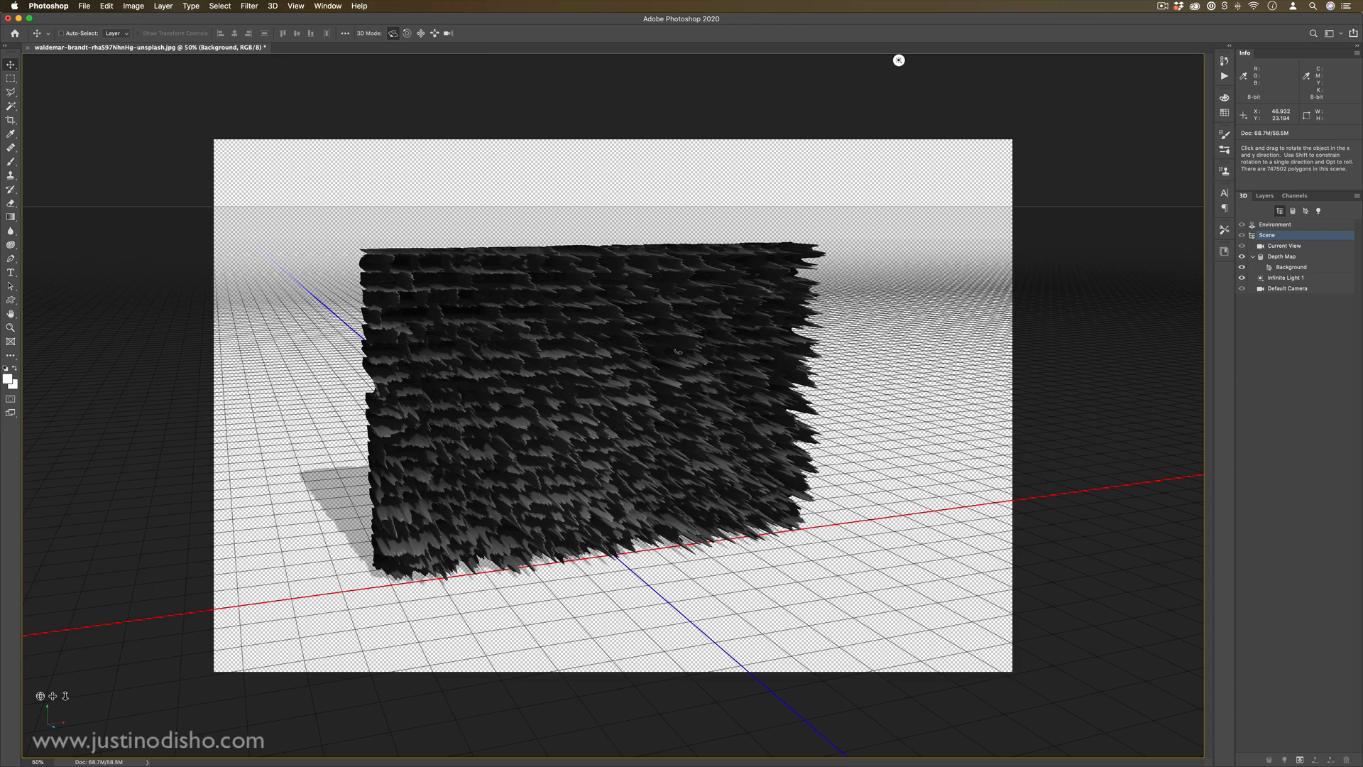
{"action": "mouse_move", "coordinate": [561, 353]}
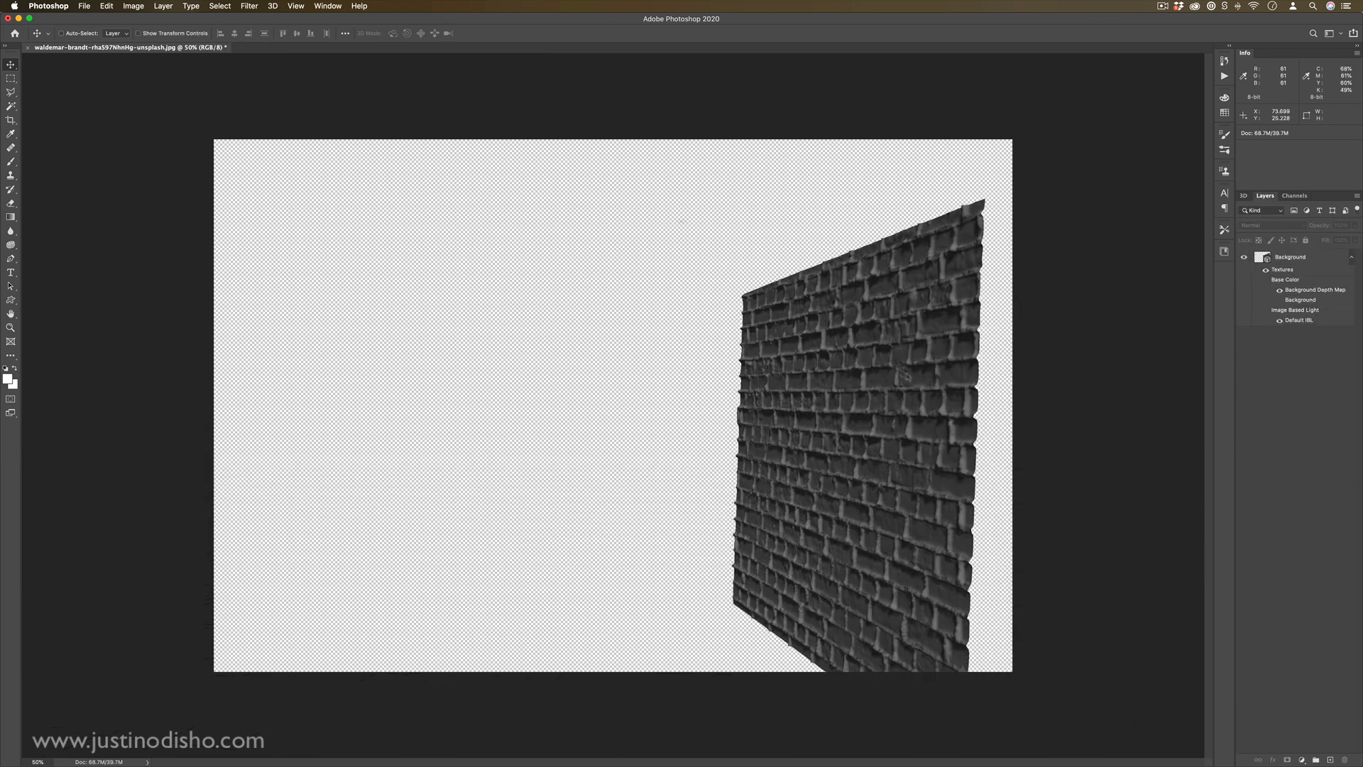
Add a new orange-purple gradient layer and choose the Cone mesh preset
{"action": "left_click", "coordinate": [1290, 256]}
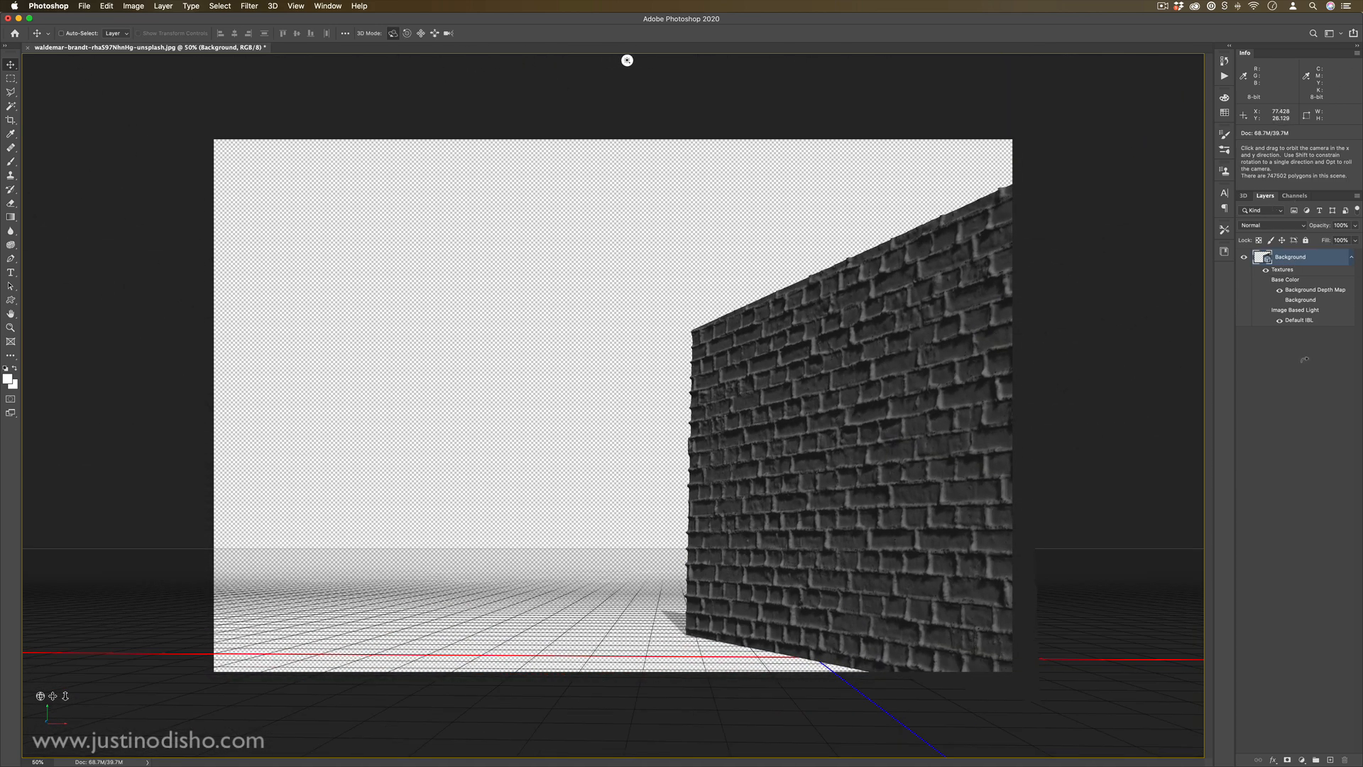
{"action": "left_click", "coordinate": [162, 6]}
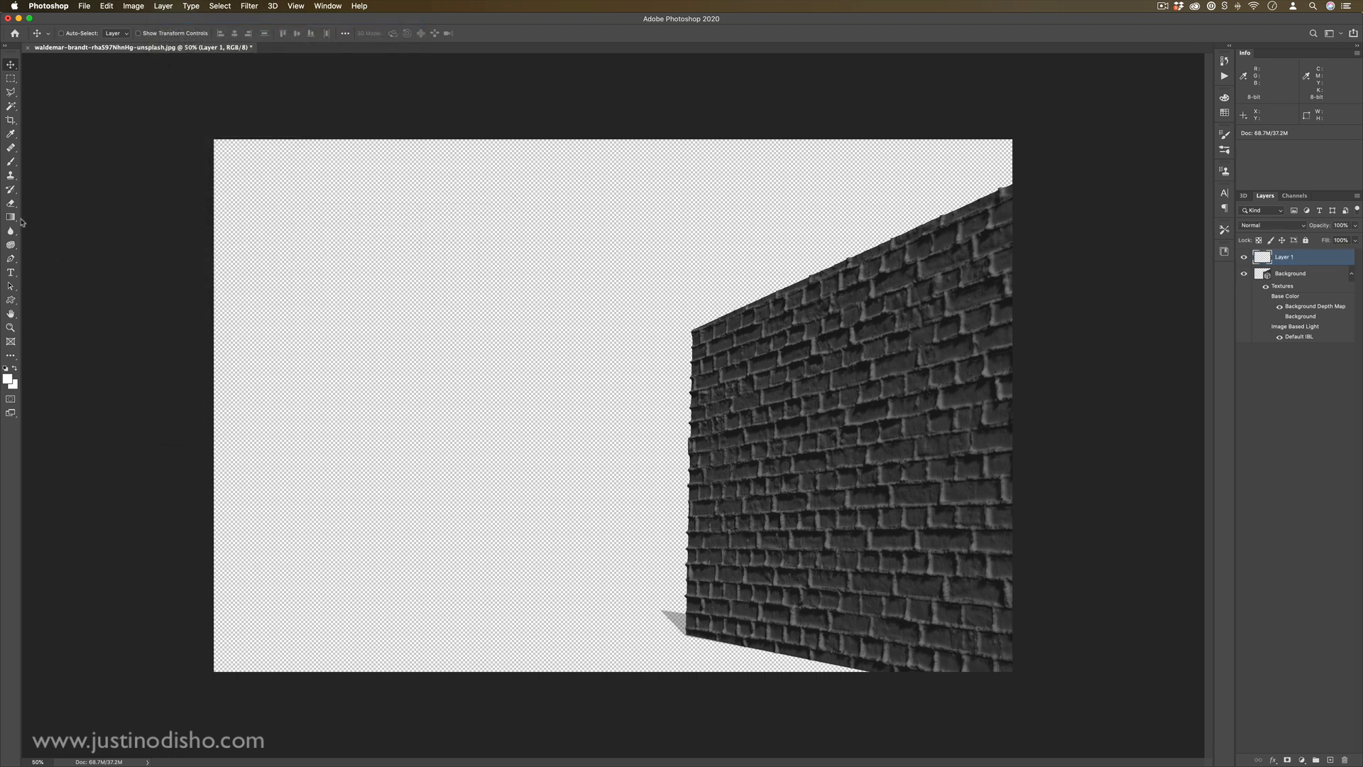
{"action": "left_click", "coordinate": [12, 218]}
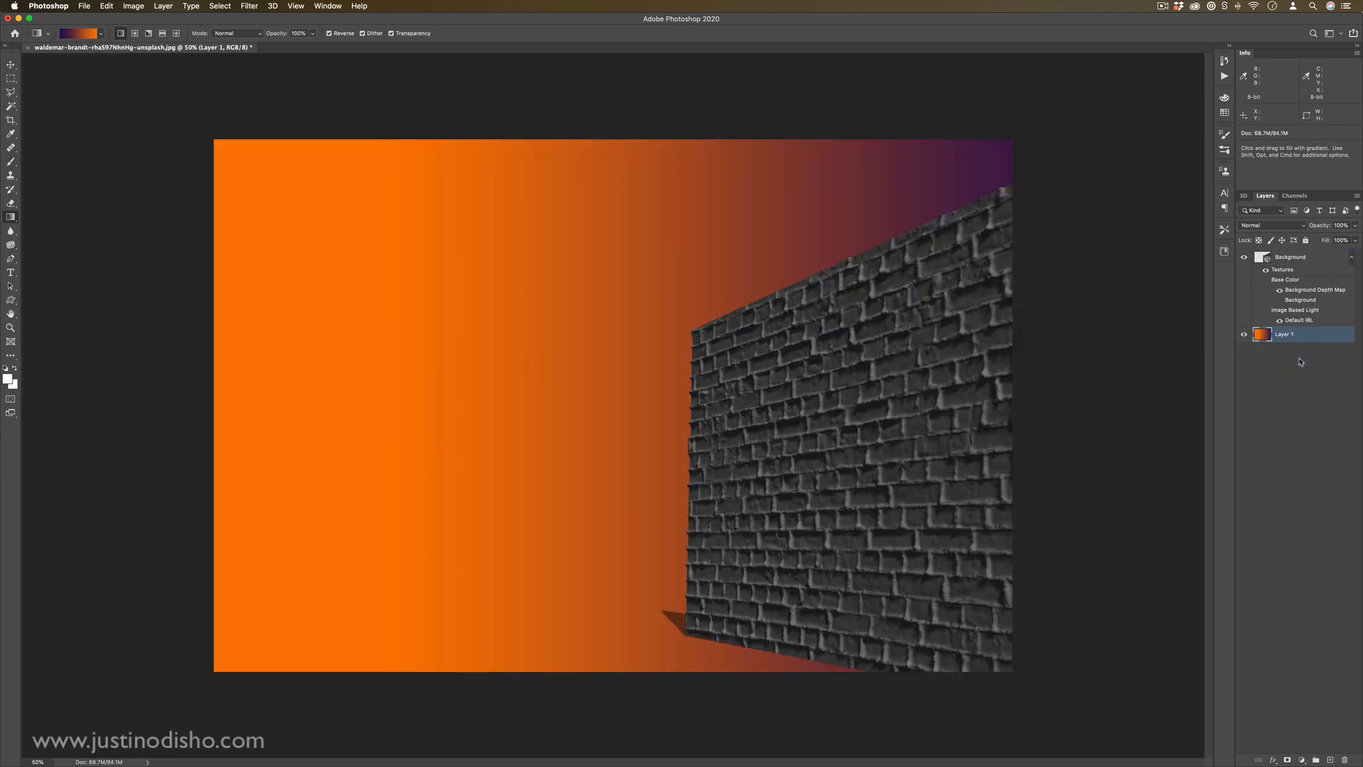
{"action": "left_click", "coordinate": [1243, 195]}
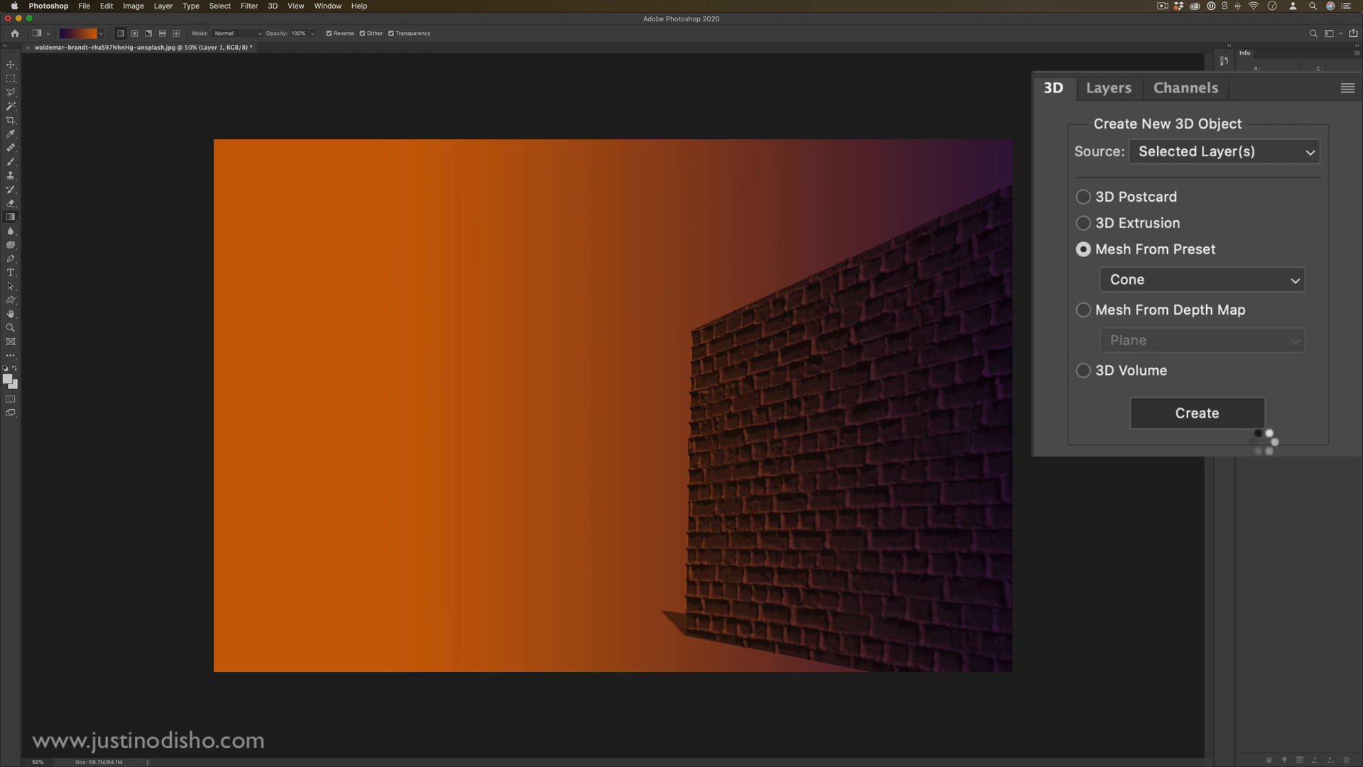
Create the 3D cone, view the Layers panel, and return to the flat brick photo
{"action": "left_click", "coordinate": [1196, 413]}
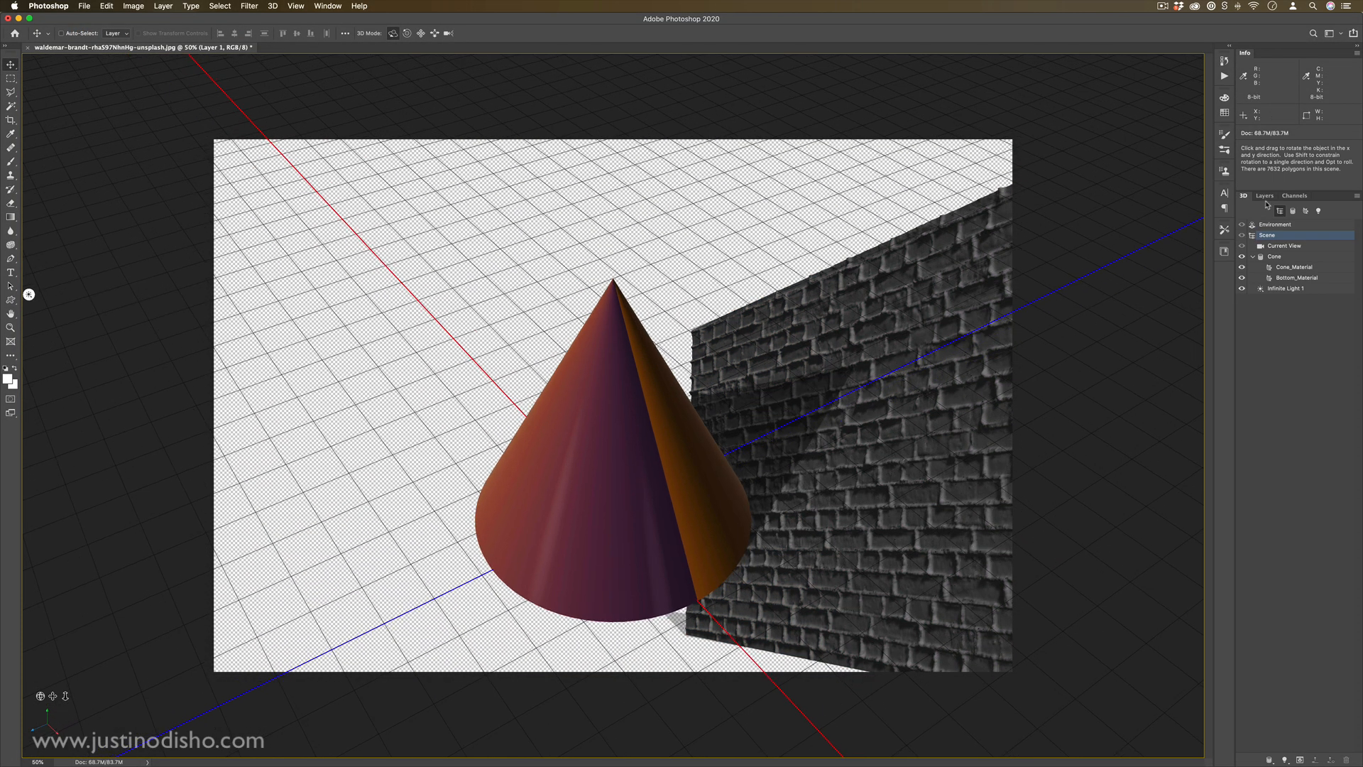
{"action": "left_click", "coordinate": [1264, 194]}
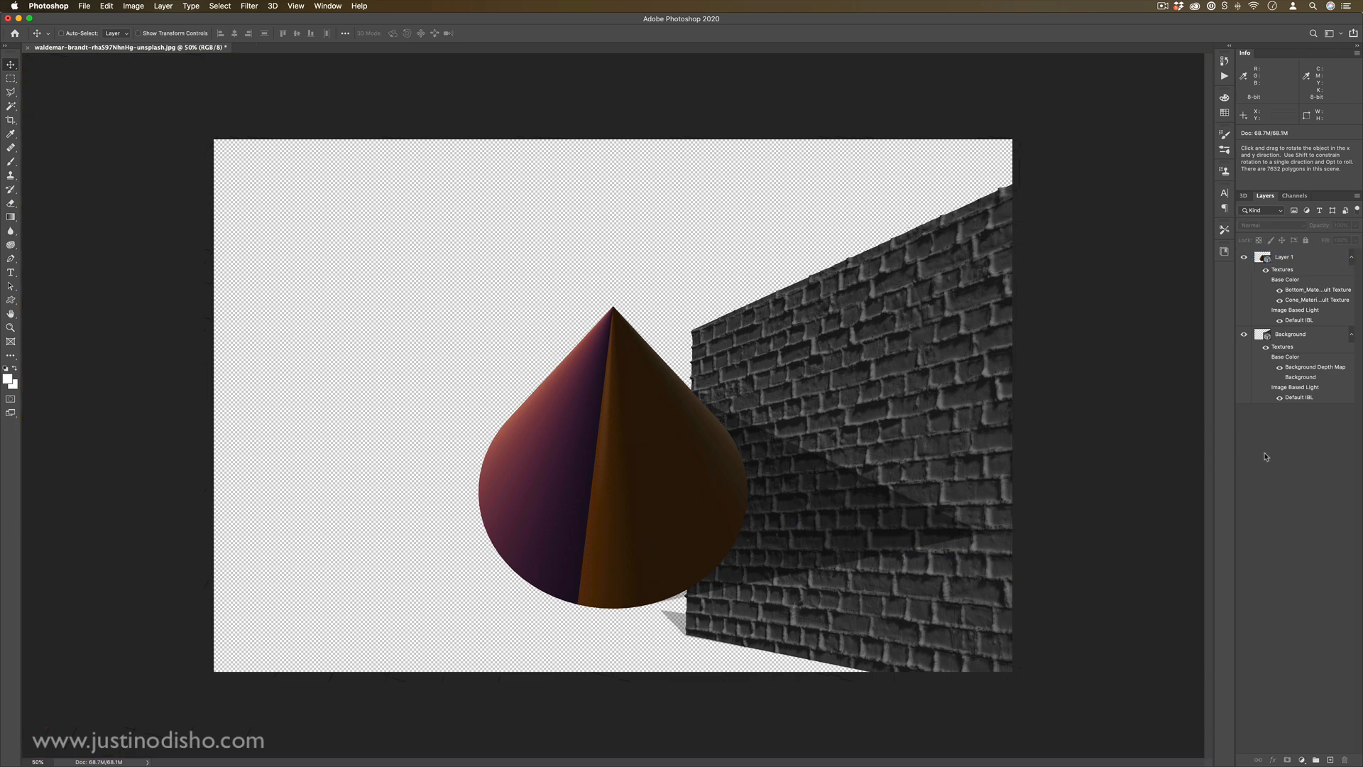
{"action": "left_click", "coordinate": [1287, 256]}
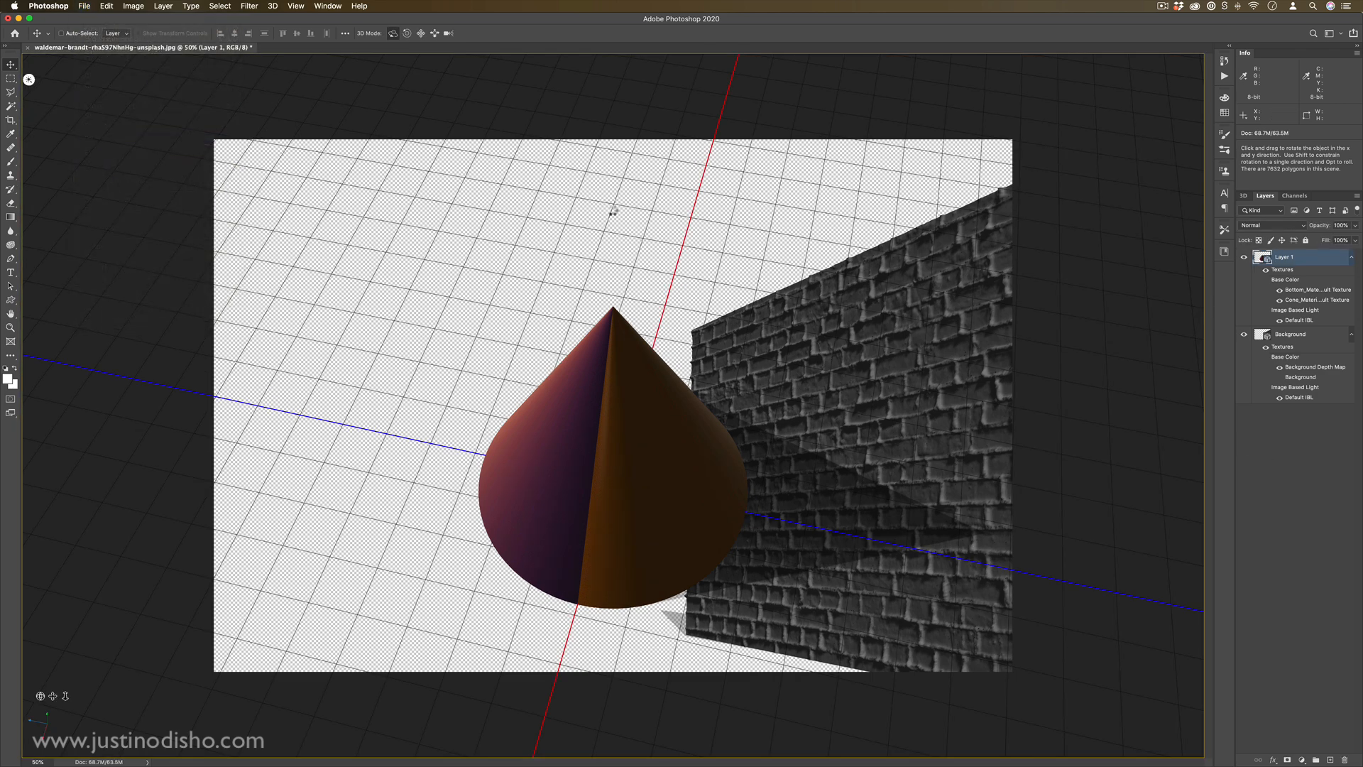
{"action": "left_click", "coordinate": [249, 7]}
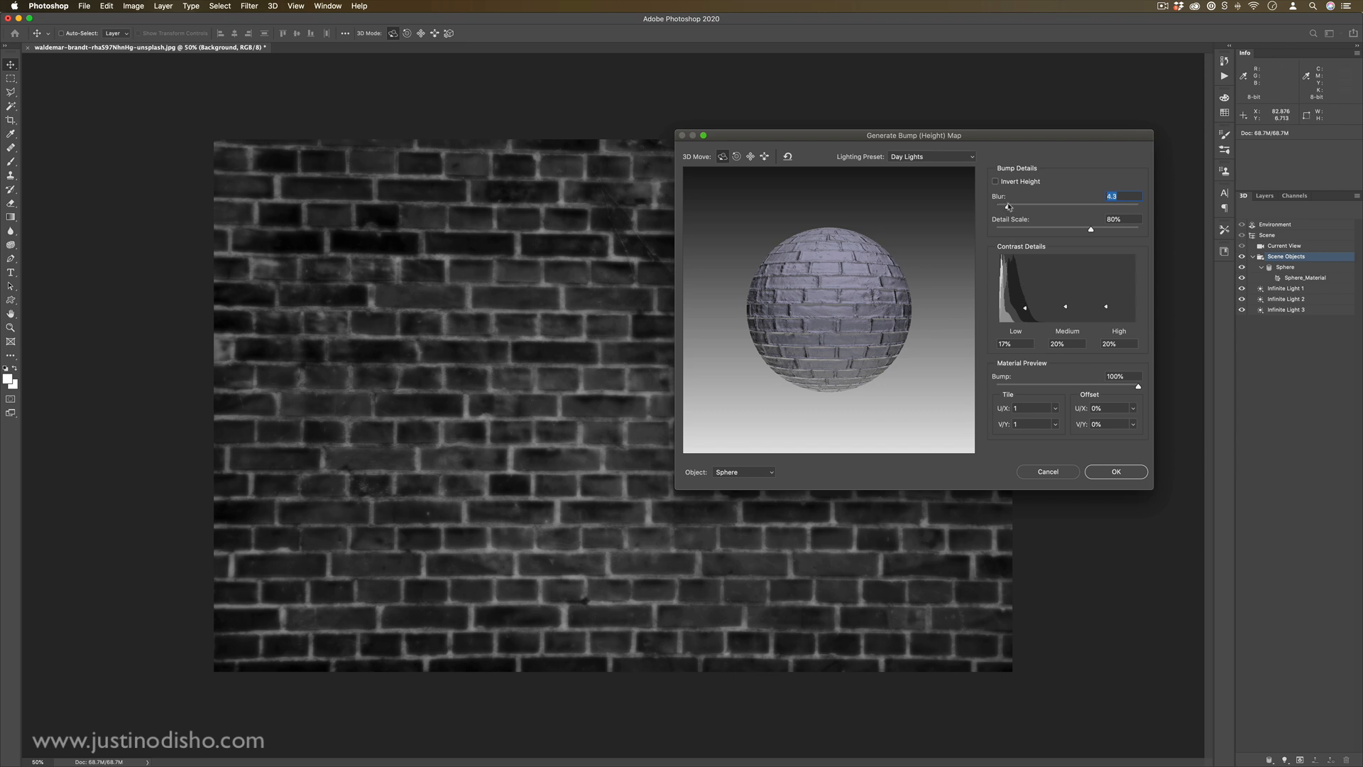
Apply the bump map blur setting and dismiss the cloud save prompt
{"action": "left_click", "coordinate": [1046, 472]}
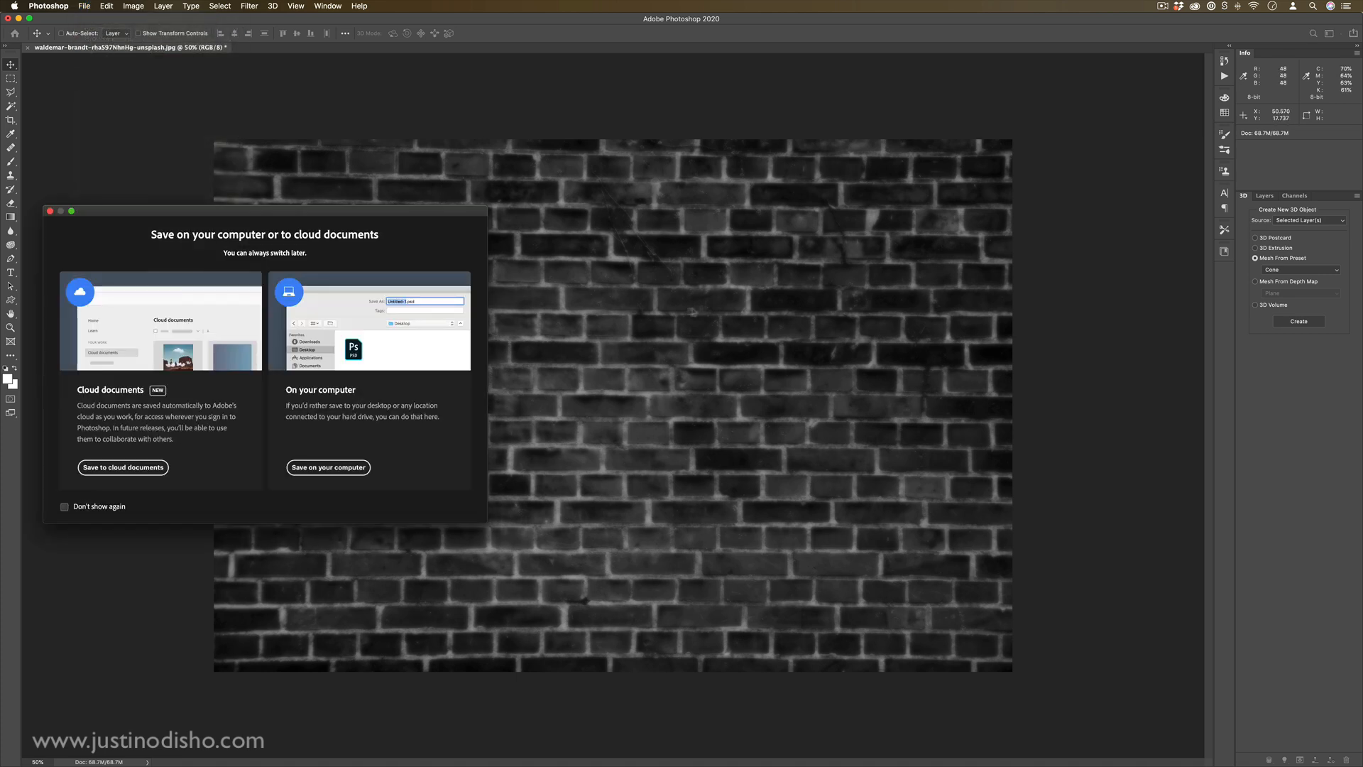
{"action": "mouse_move", "coordinate": [328, 468]}
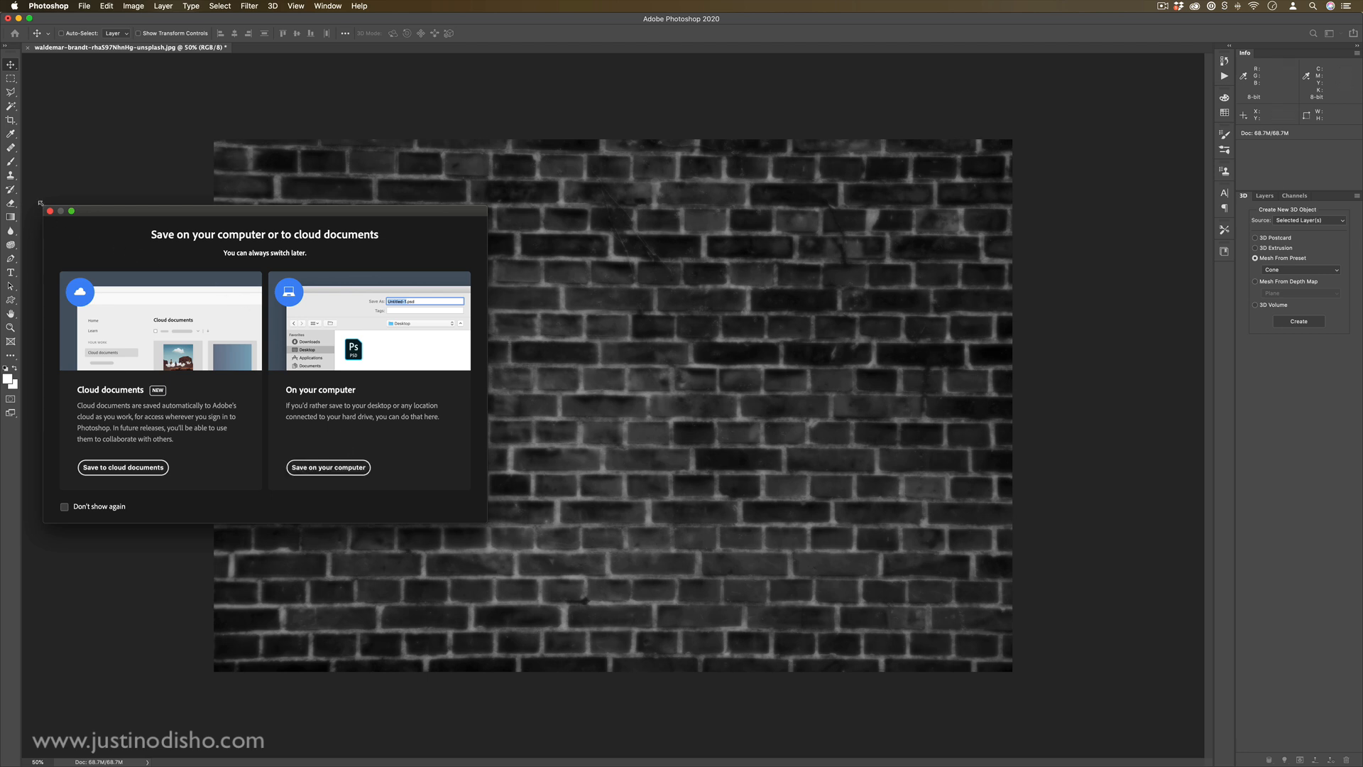
{"action": "left_click", "coordinate": [328, 467]}
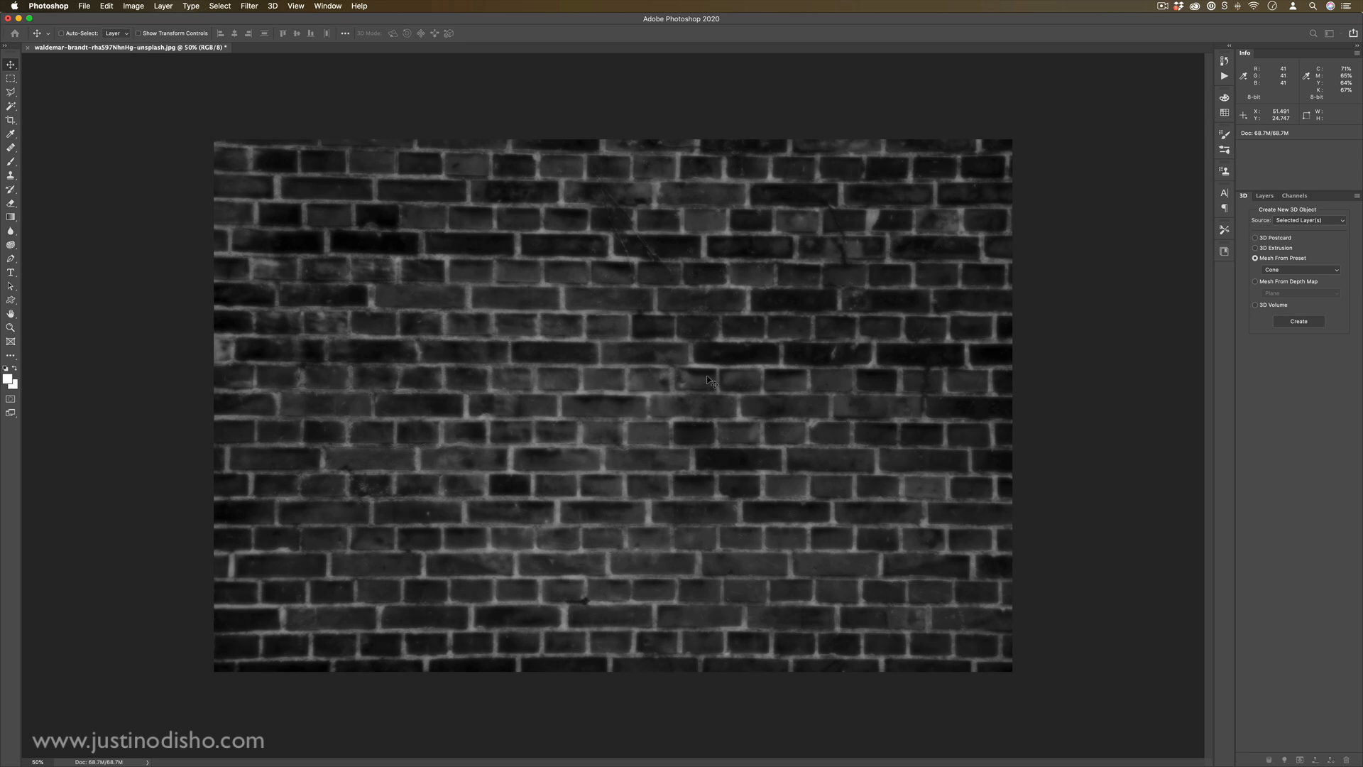
Generate and apply a blue-purple normal map from the brick photo
{"action": "left_click", "coordinate": [249, 7]}
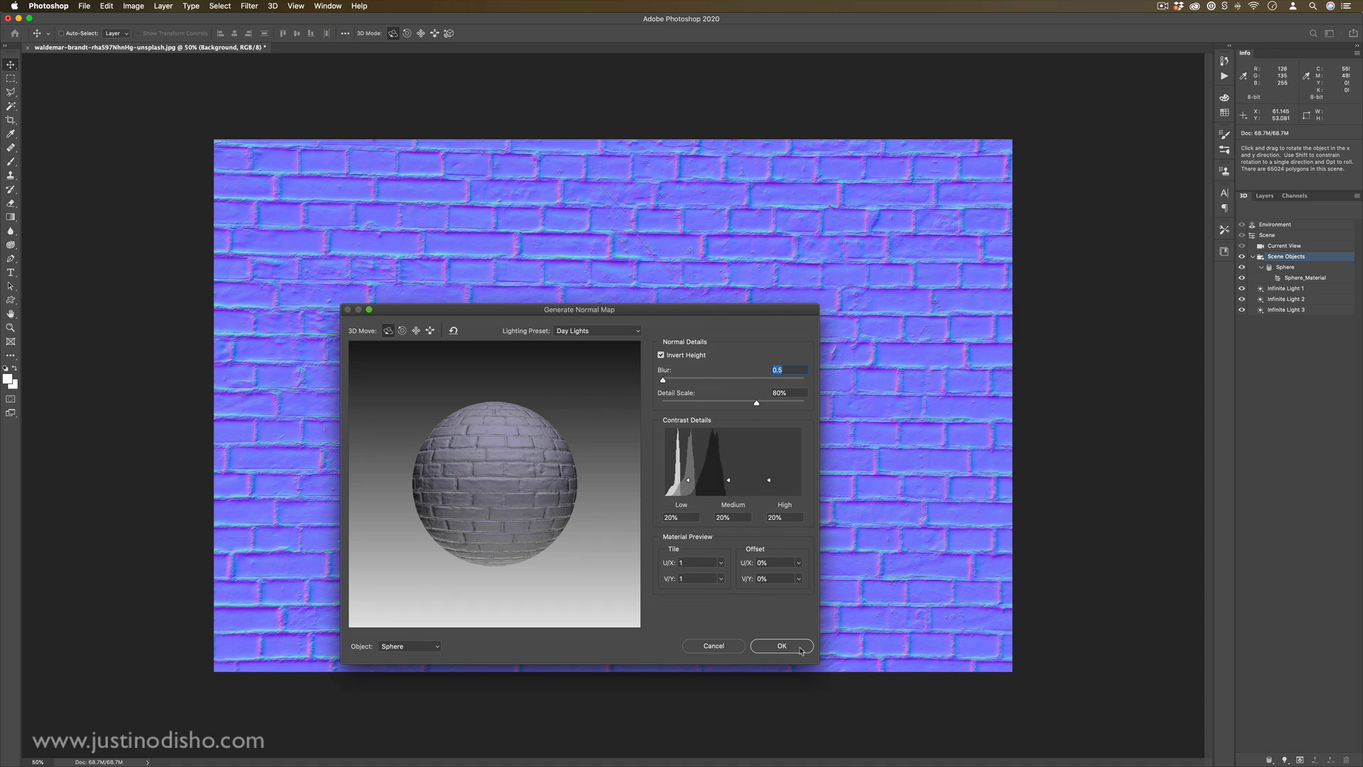
{"action": "left_click", "coordinate": [779, 646]}
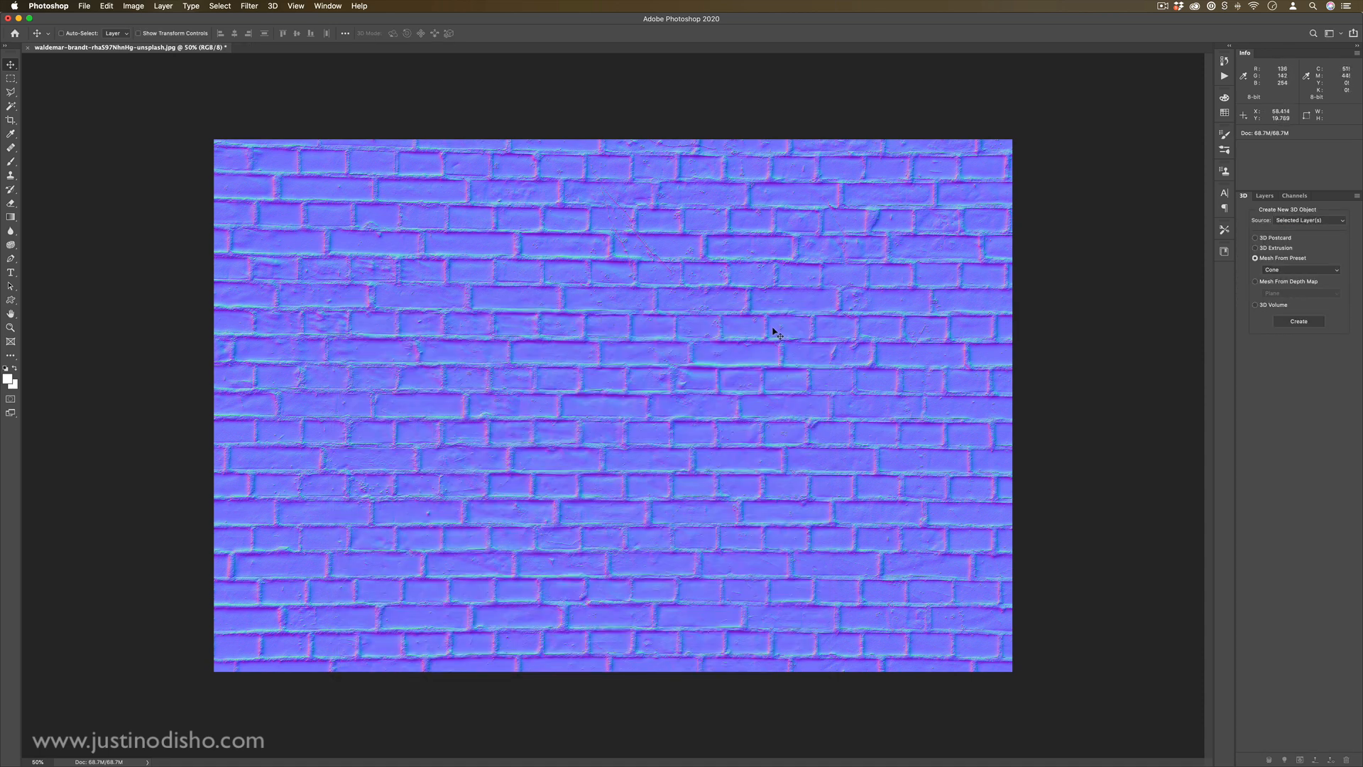
{"action": "mouse_move", "coordinate": [537, 319]}
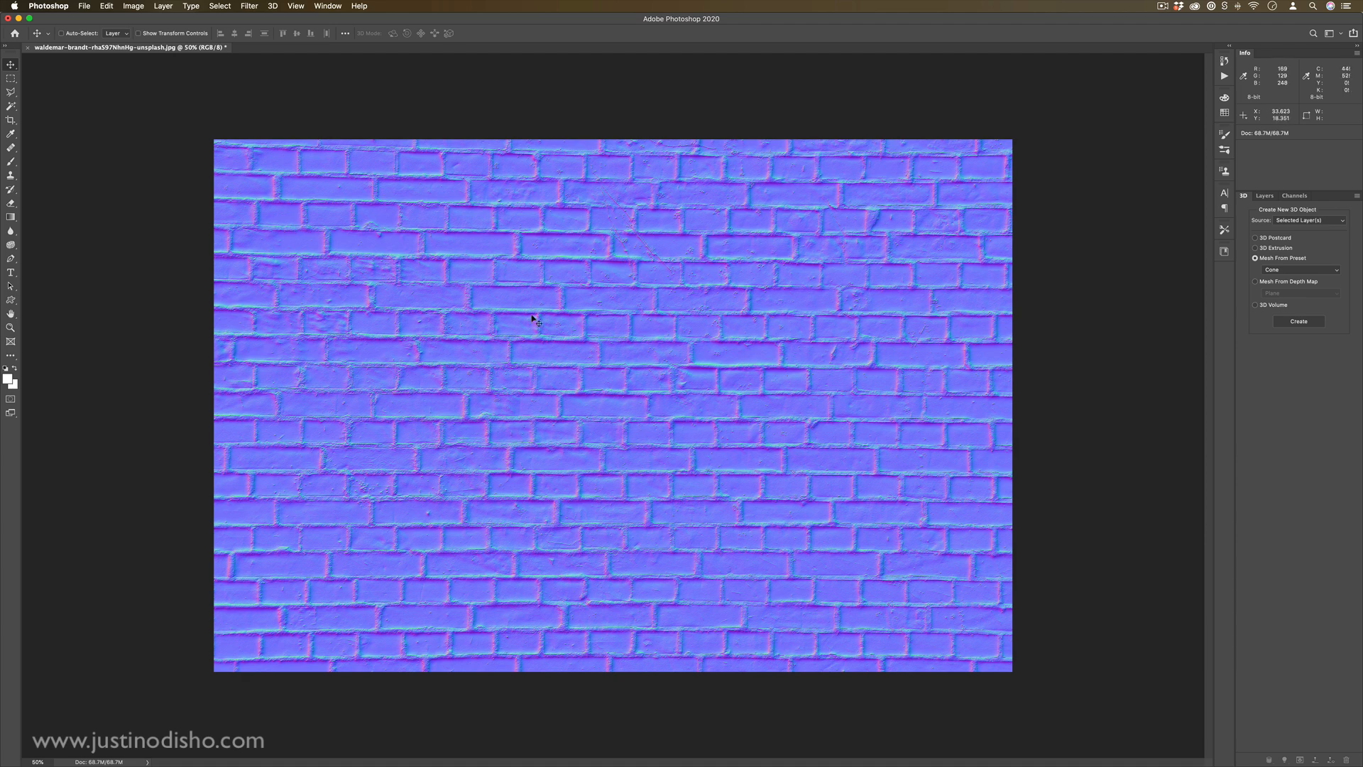
{"action": "left_click", "coordinate": [84, 7]}
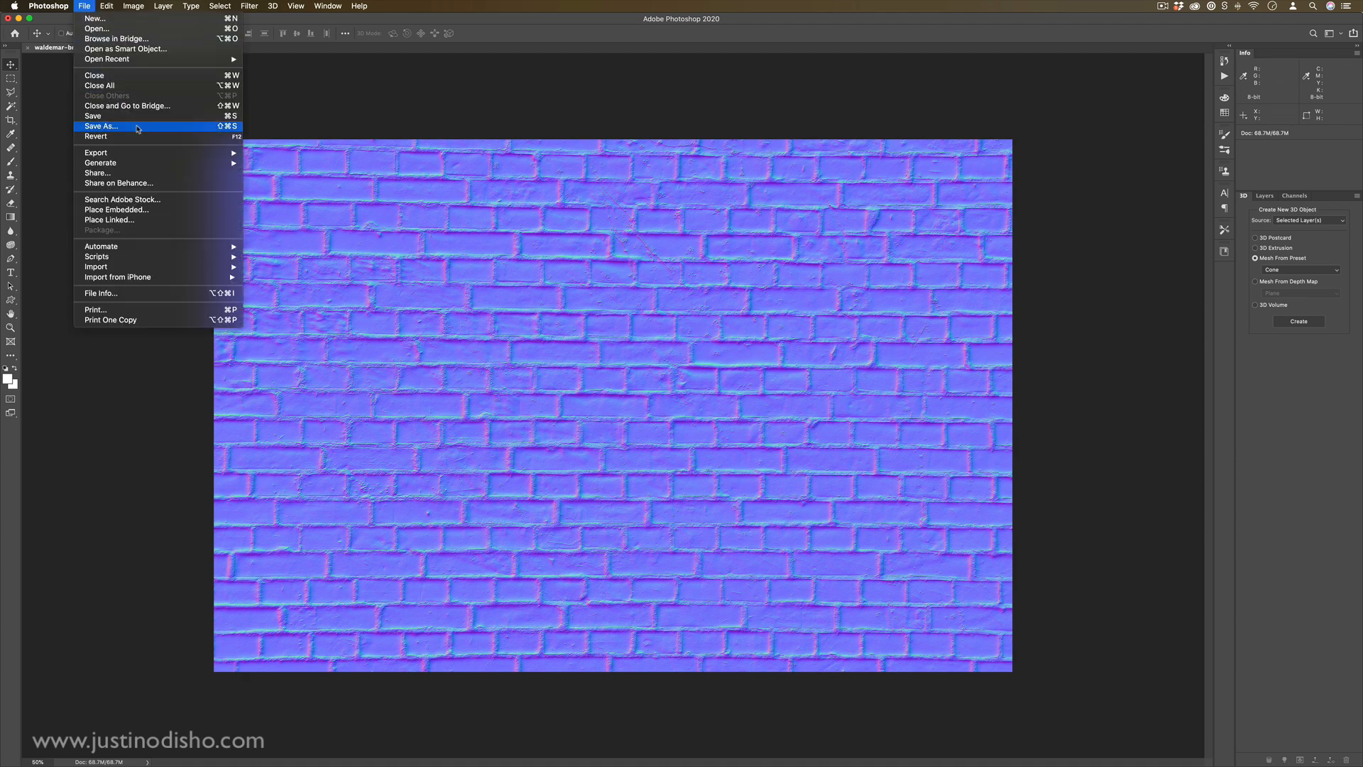
Save the normal map as a new file and build a depth-map mesh from it
{"action": "left_click", "coordinate": [100, 127]}
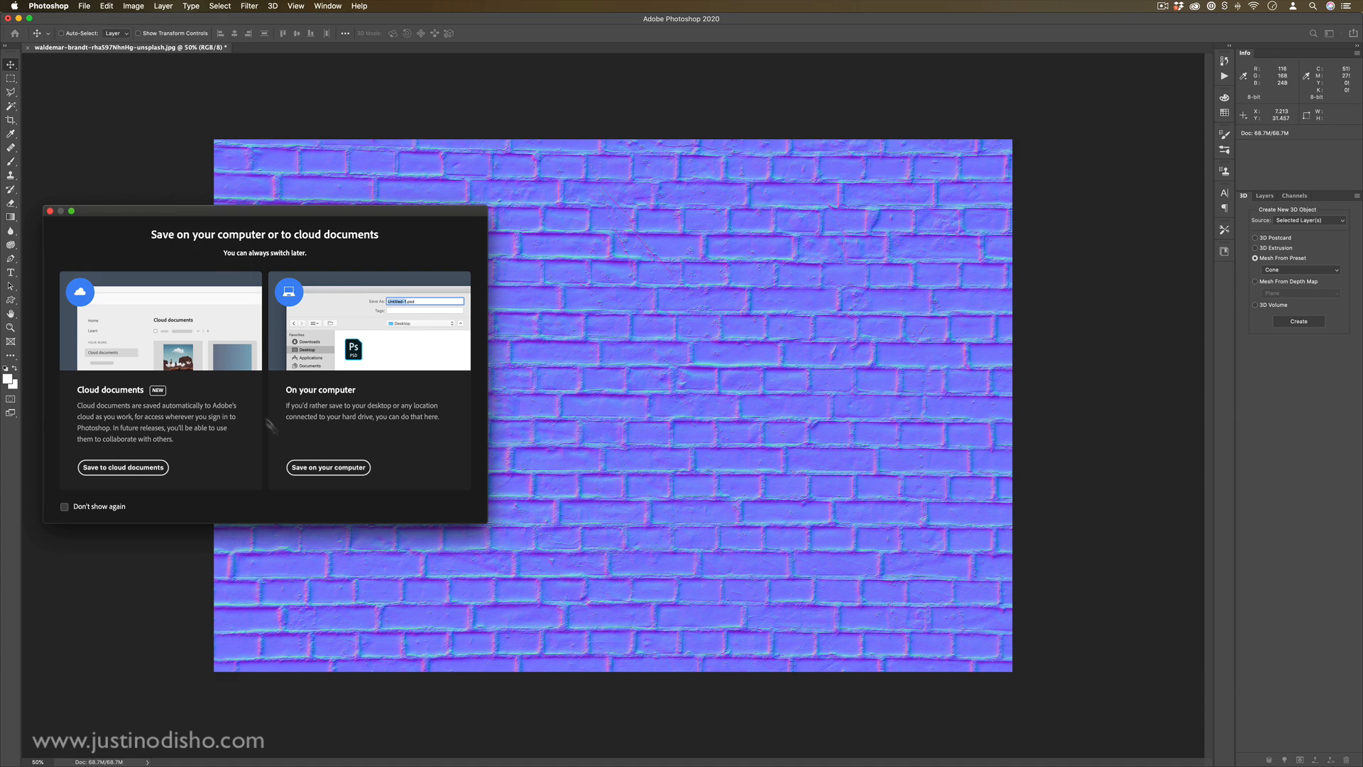
{"action": "left_click", "coordinate": [329, 467]}
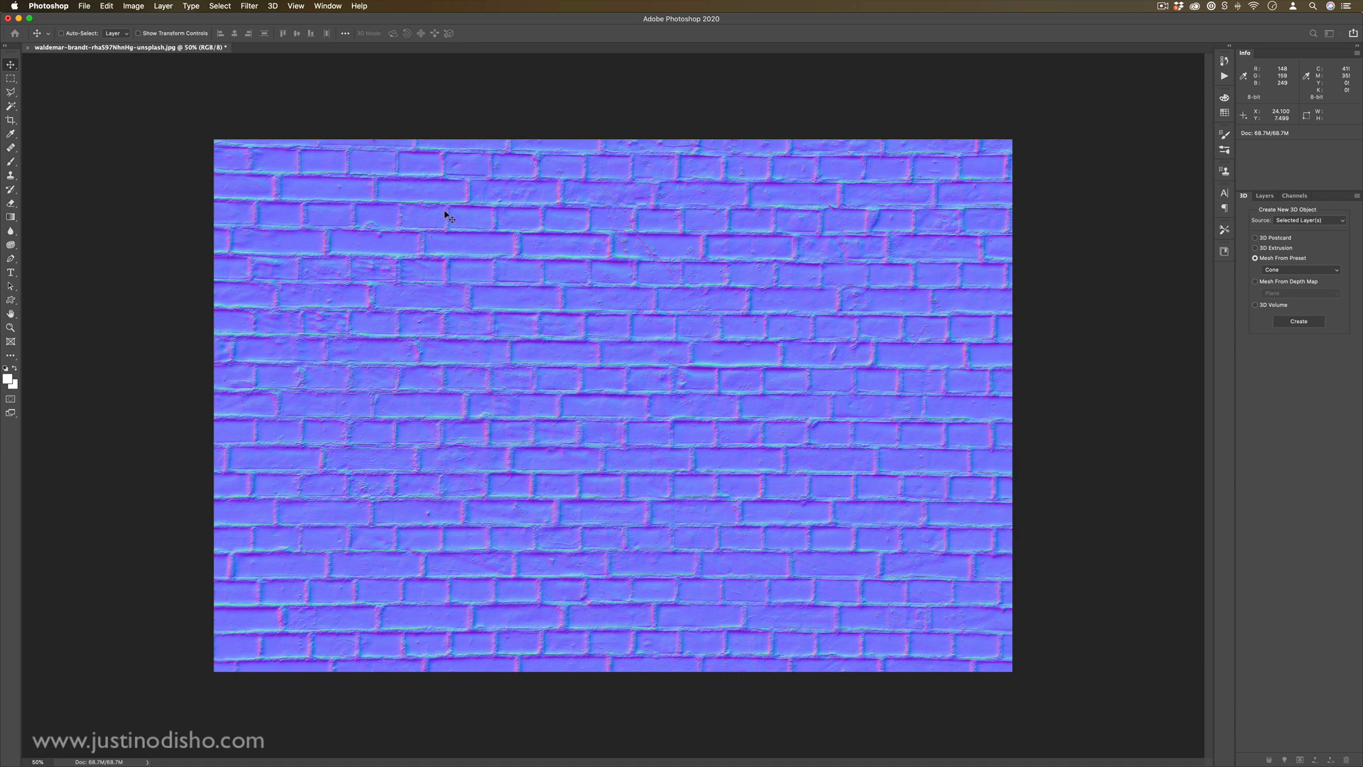
{"action": "mouse_move", "coordinate": [1179, 383]}
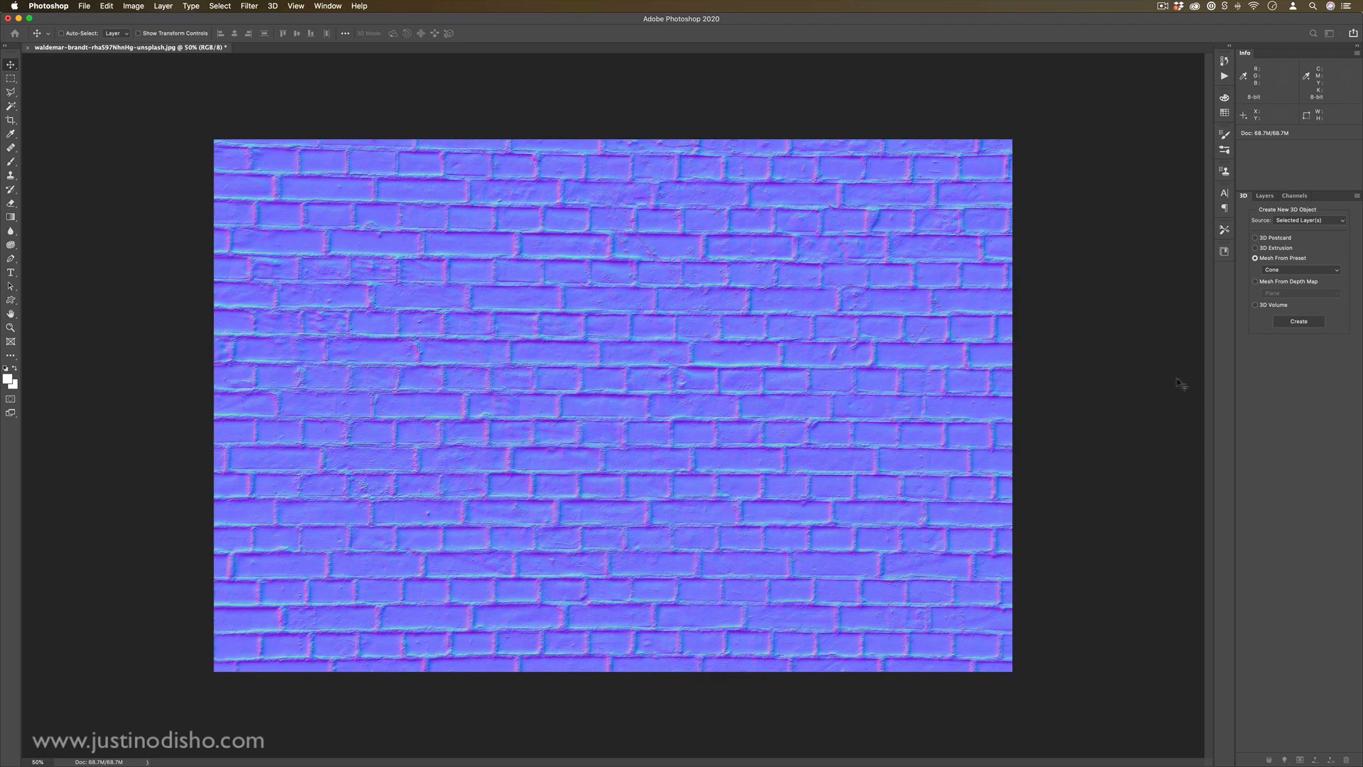
{"action": "mouse_move", "coordinate": [1261, 282]}
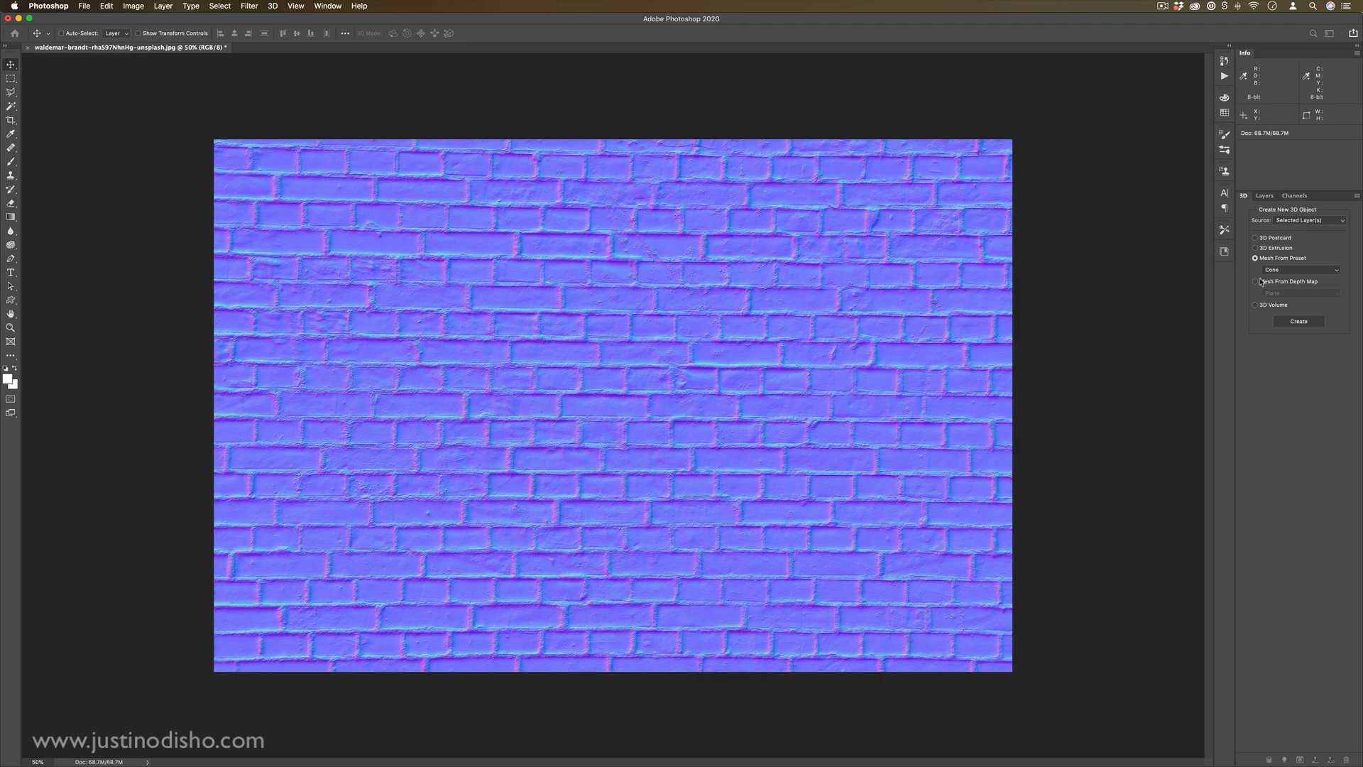
{"action": "left_click", "coordinate": [1298, 321]}
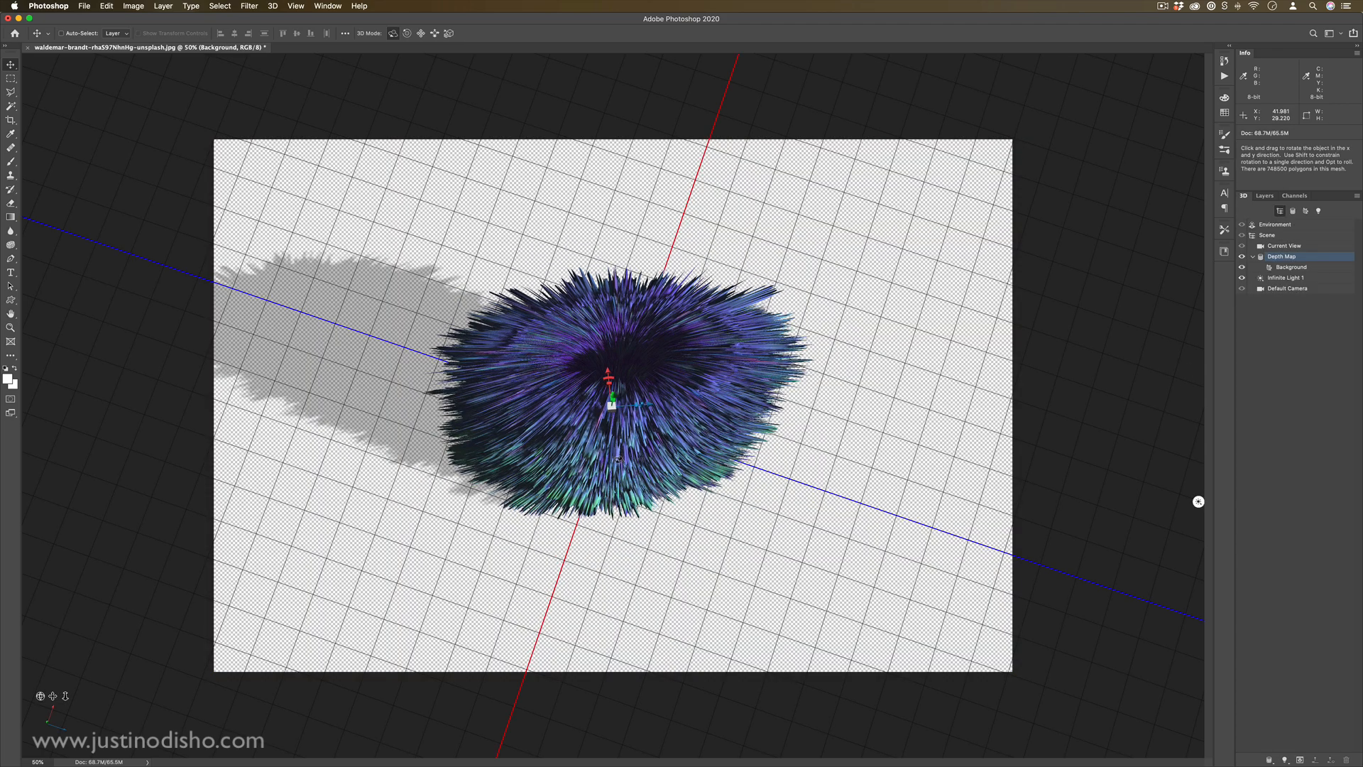